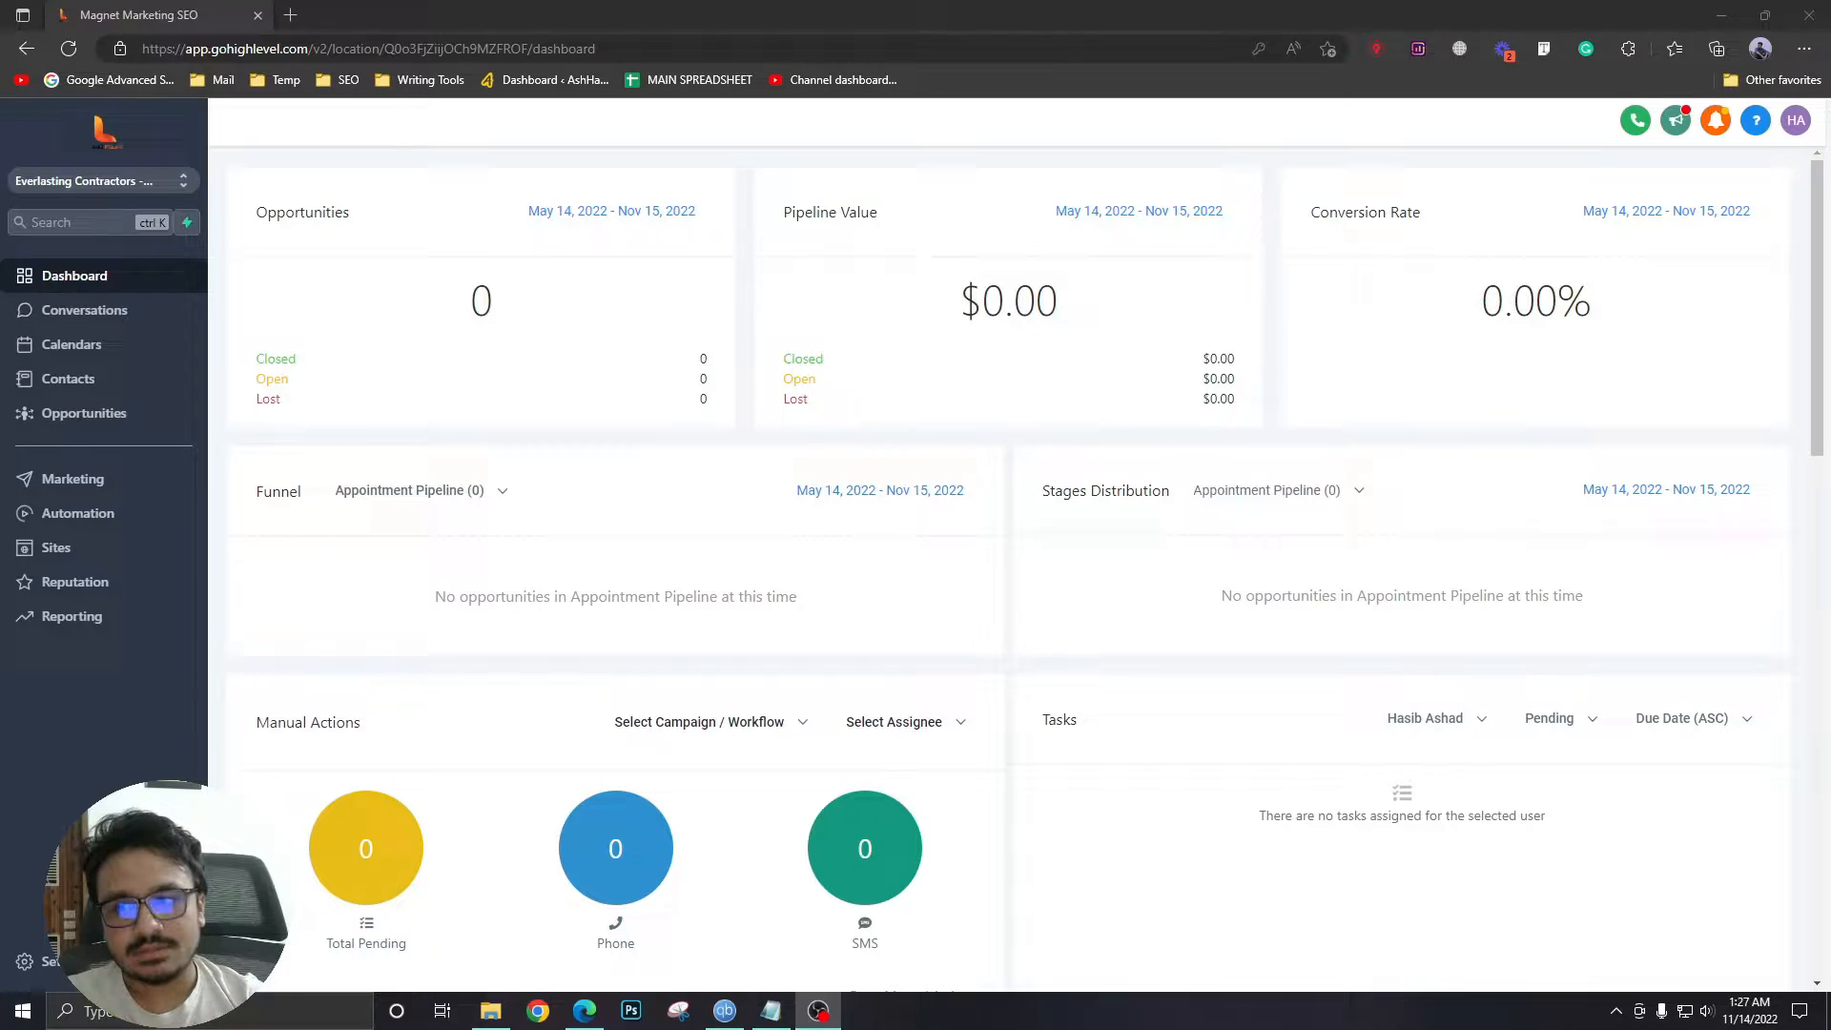
mouse_move(11, 479)
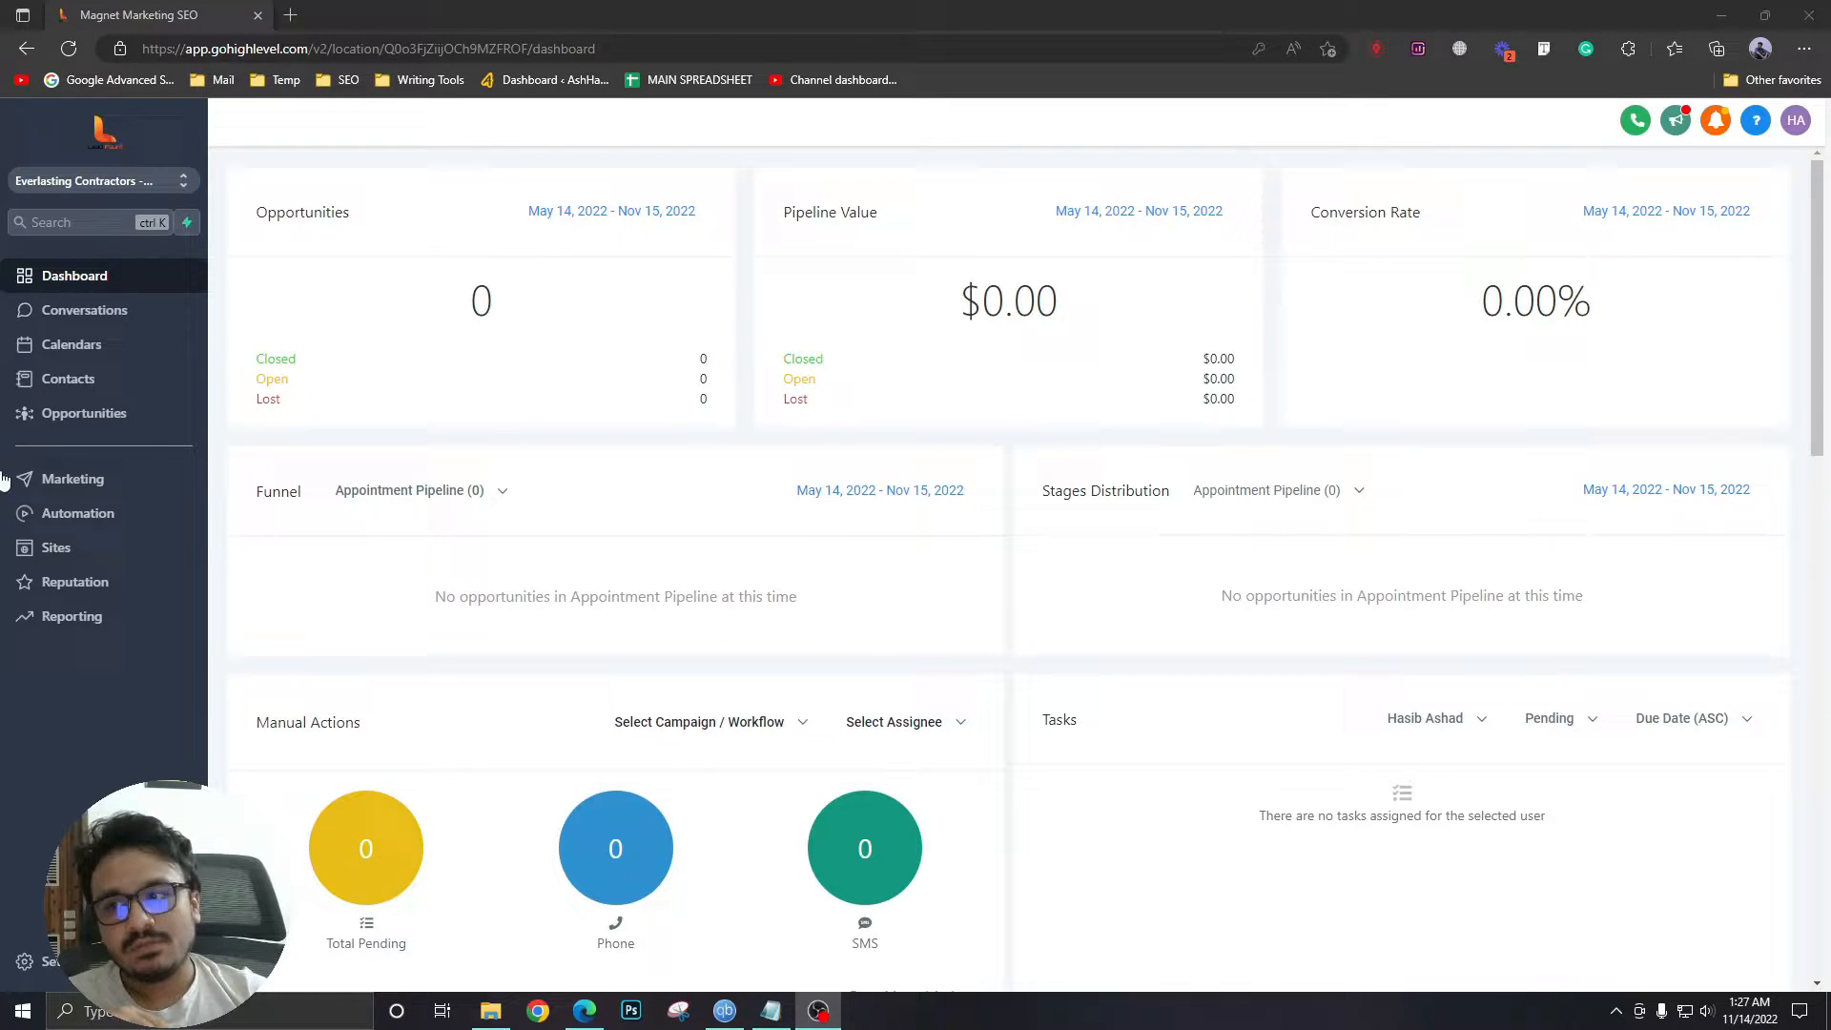
mouse_move(56, 547)
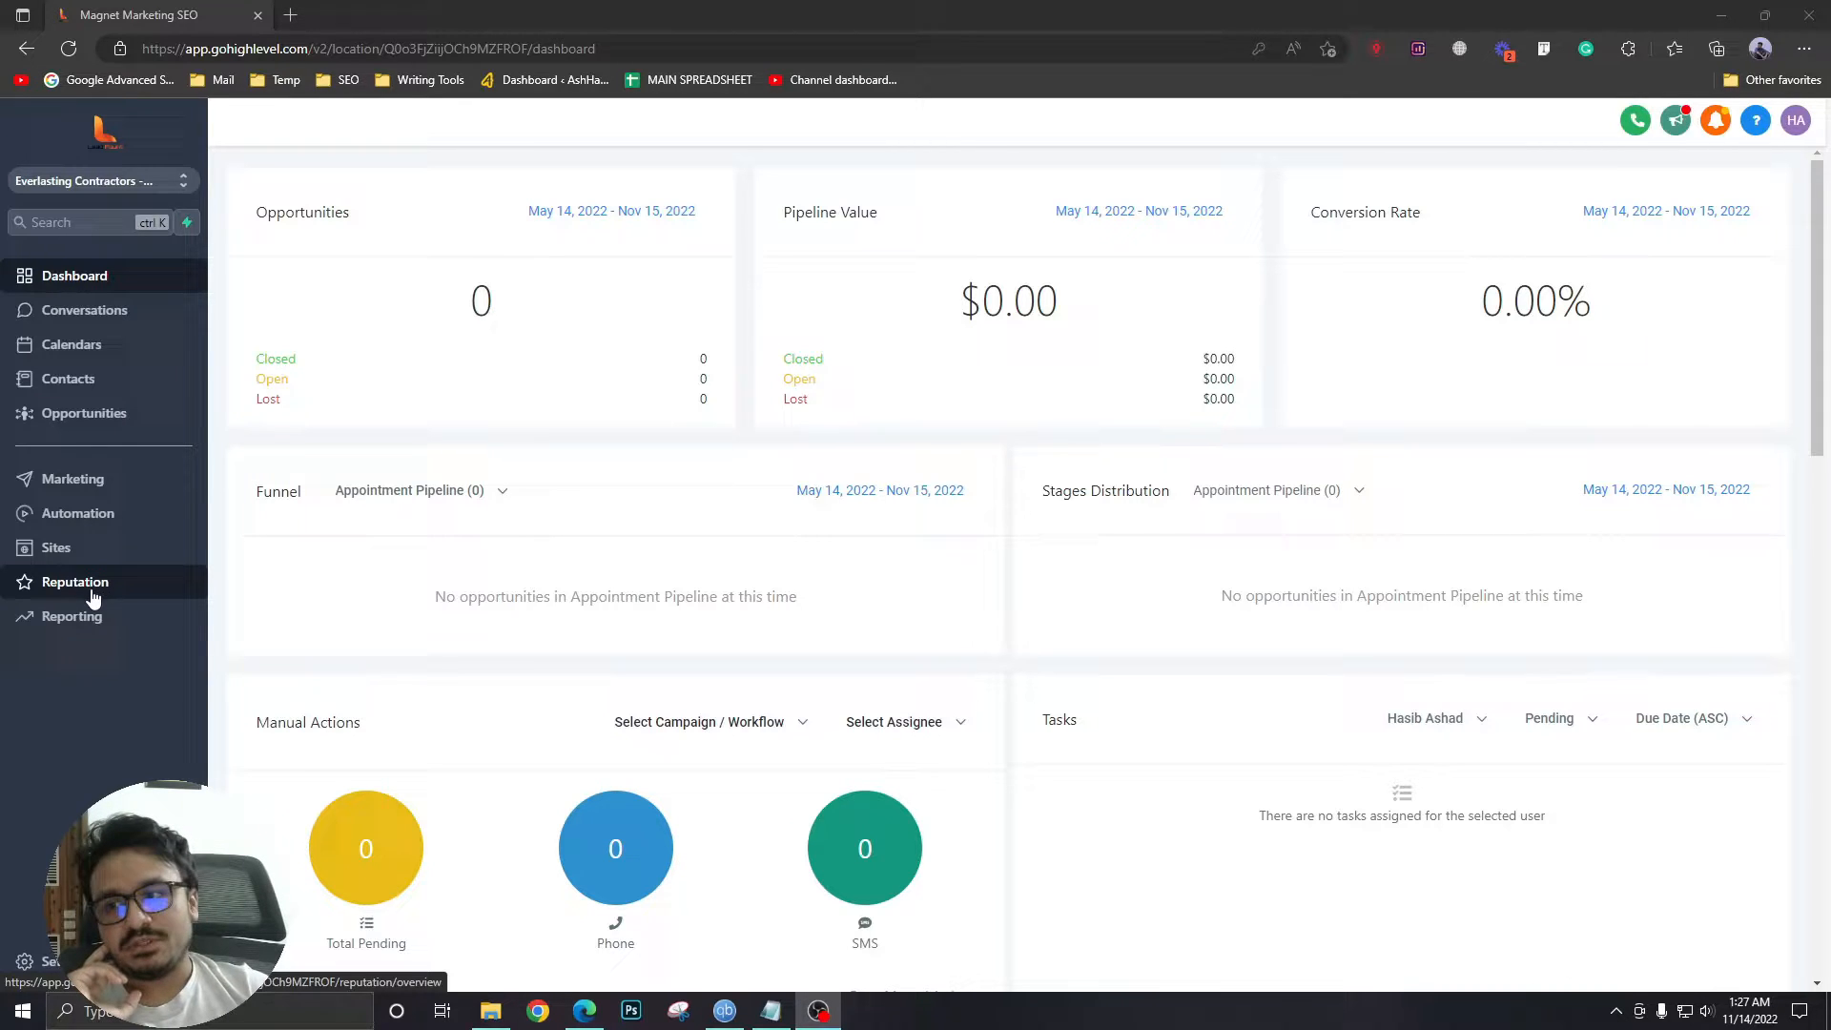
mouse_move(105, 593)
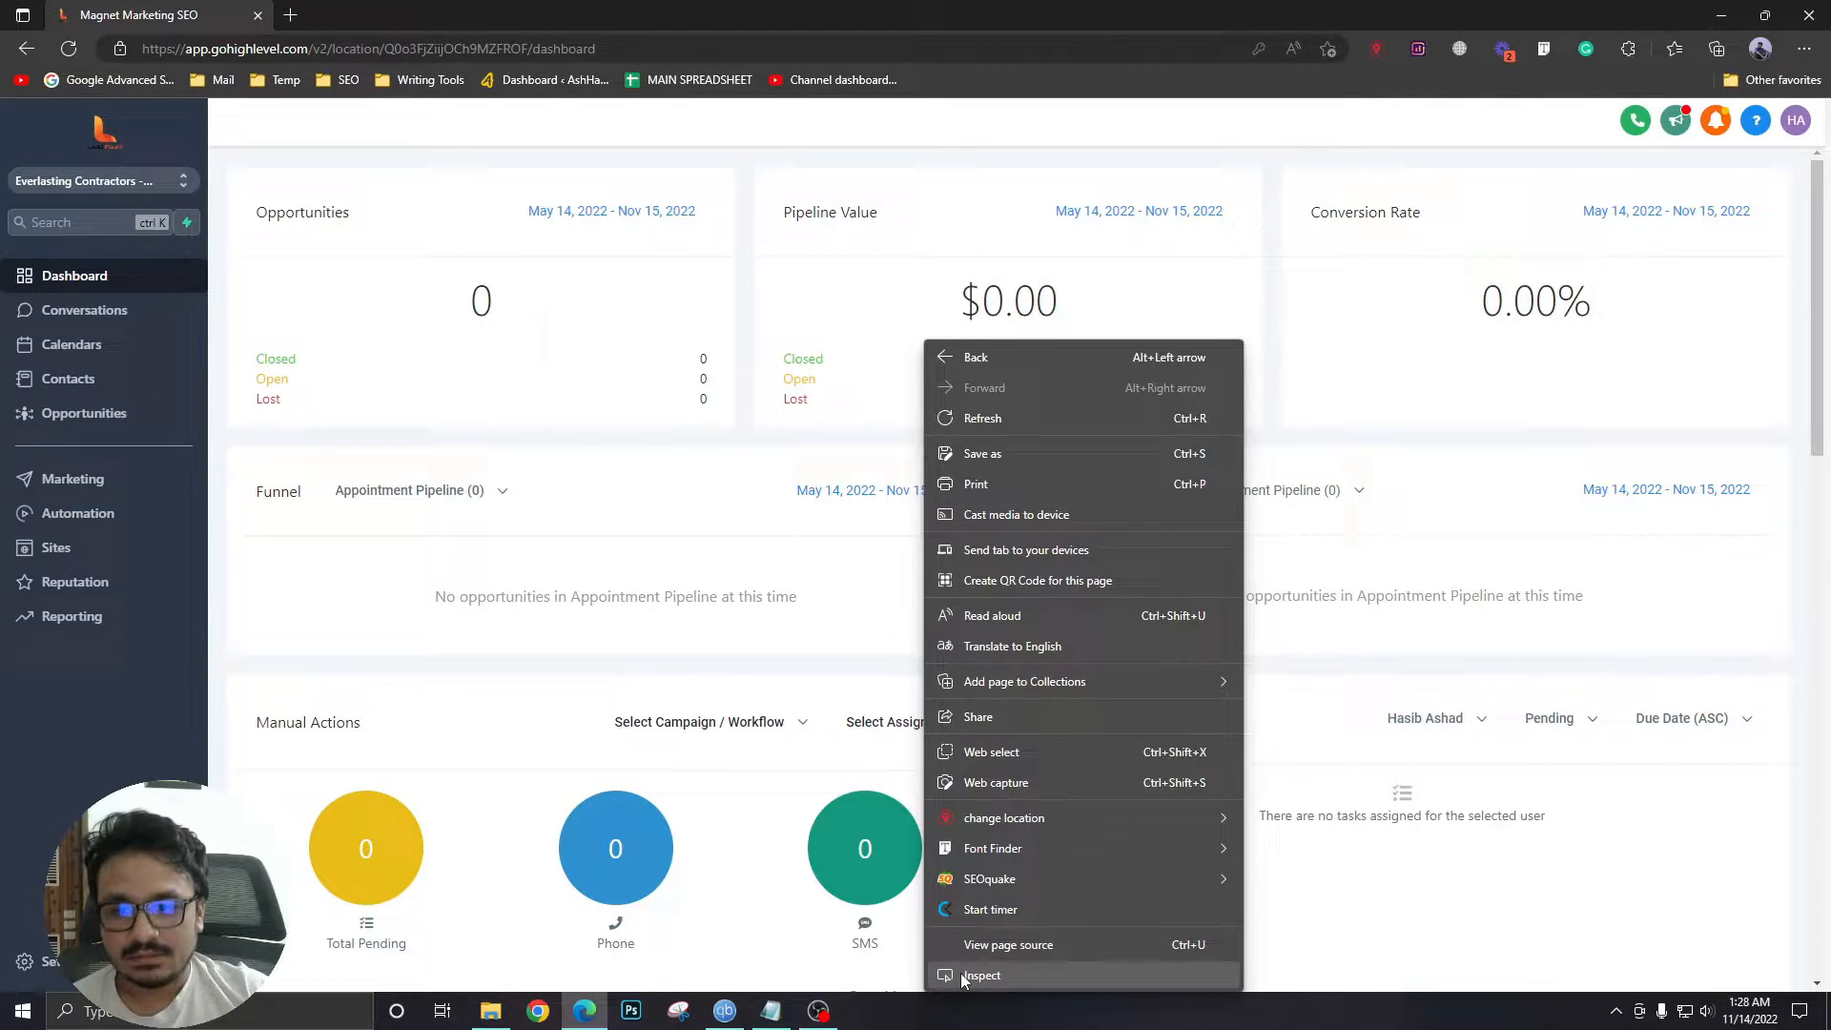
- Inspect the page to find the Reputation sidebar link's id, sb_reputation
click(982, 974)
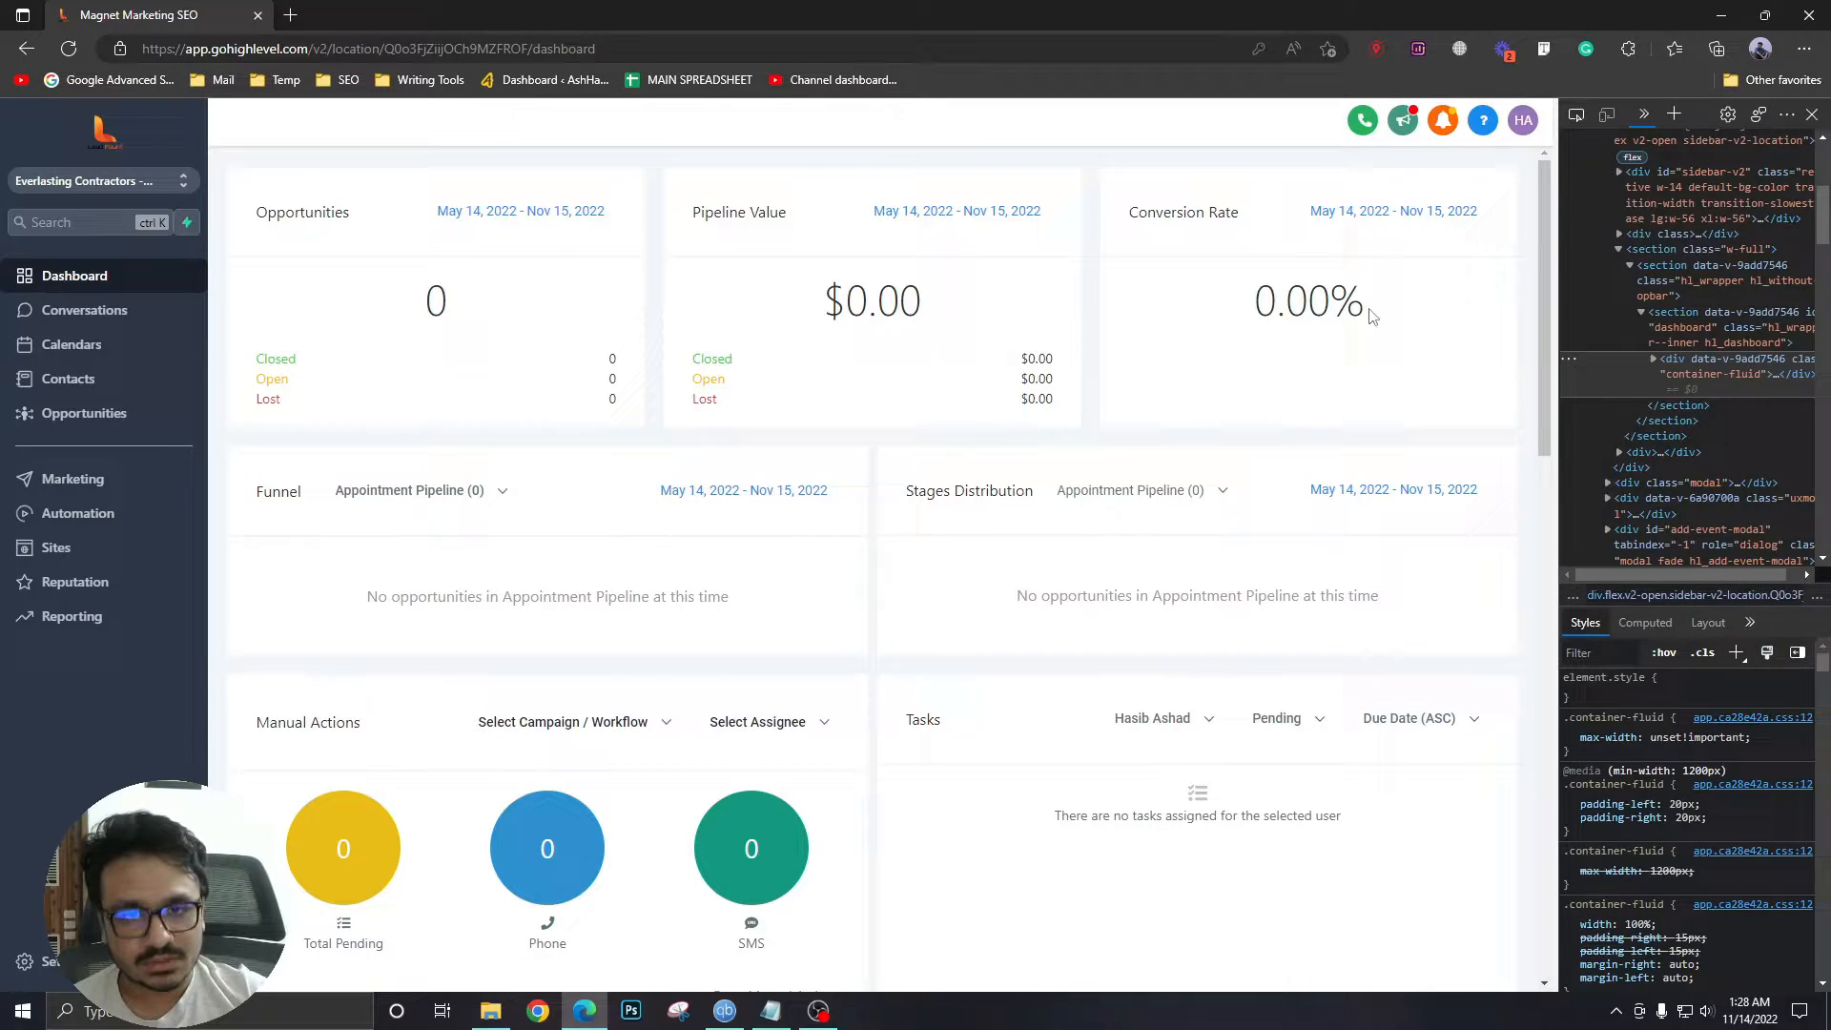
mouse_move(1575, 114)
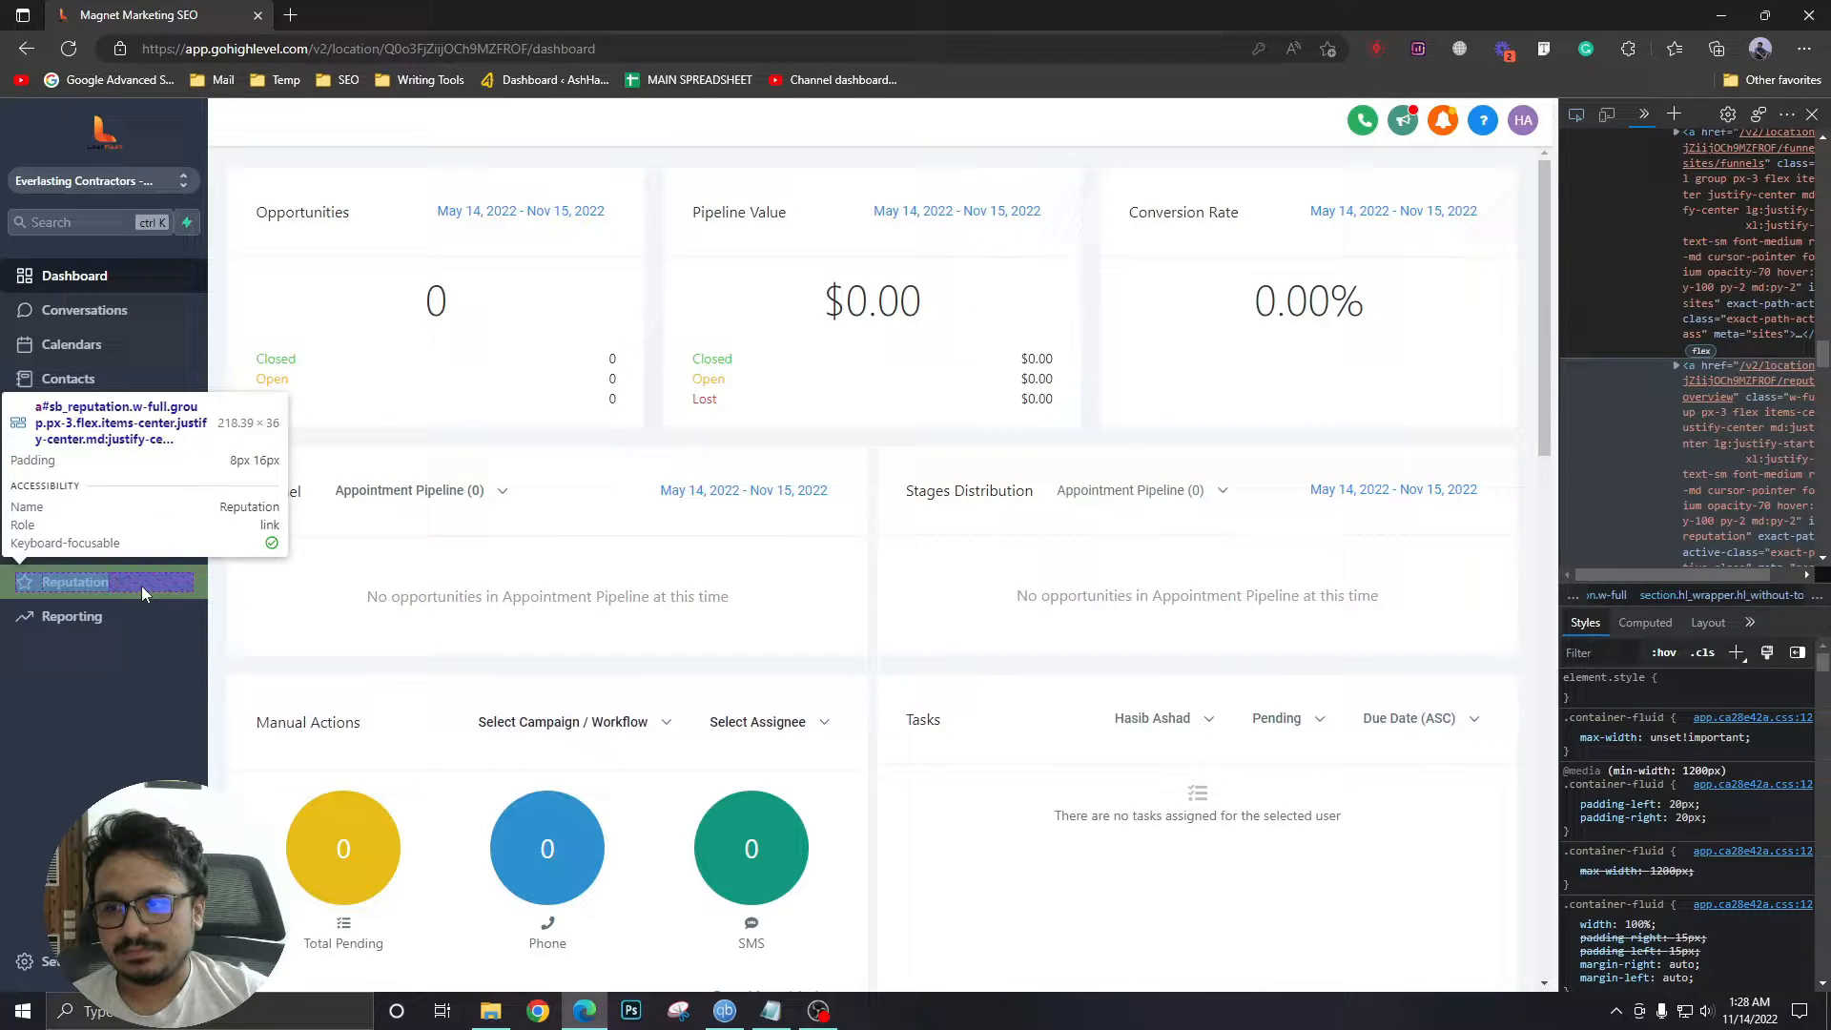
mouse_move(52, 547)
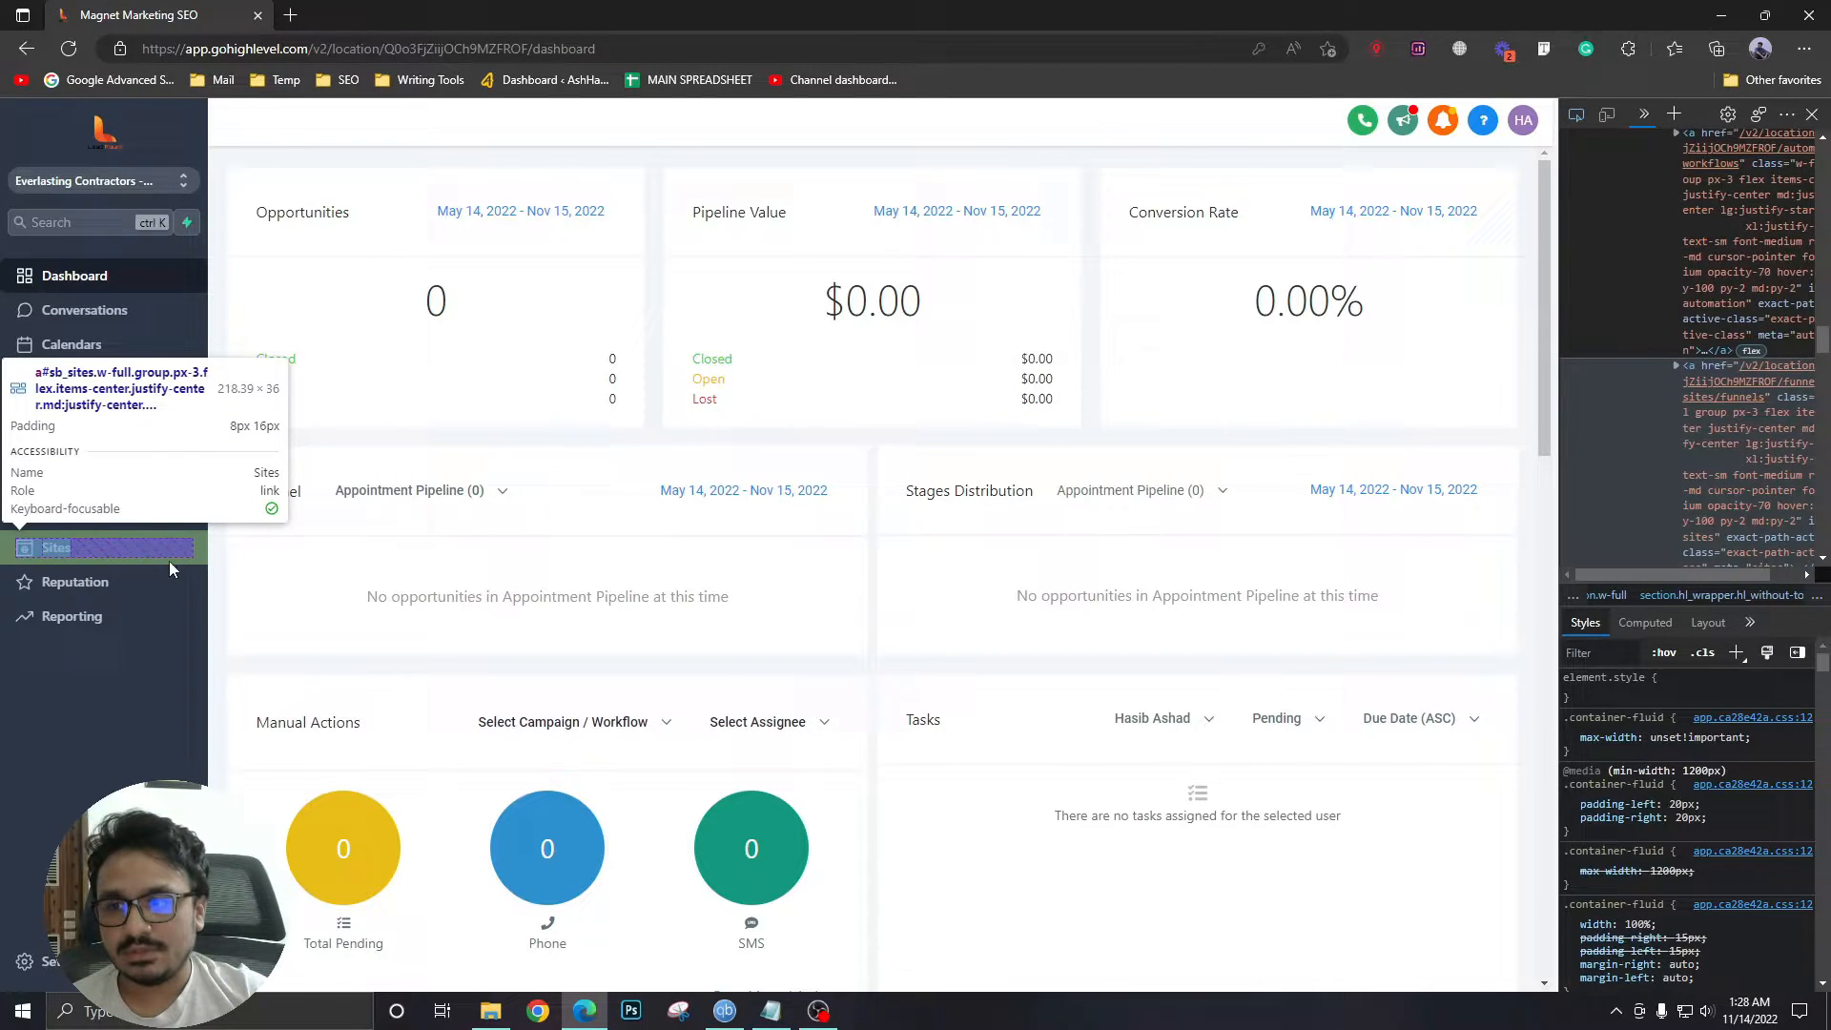
mouse_move(76, 582)
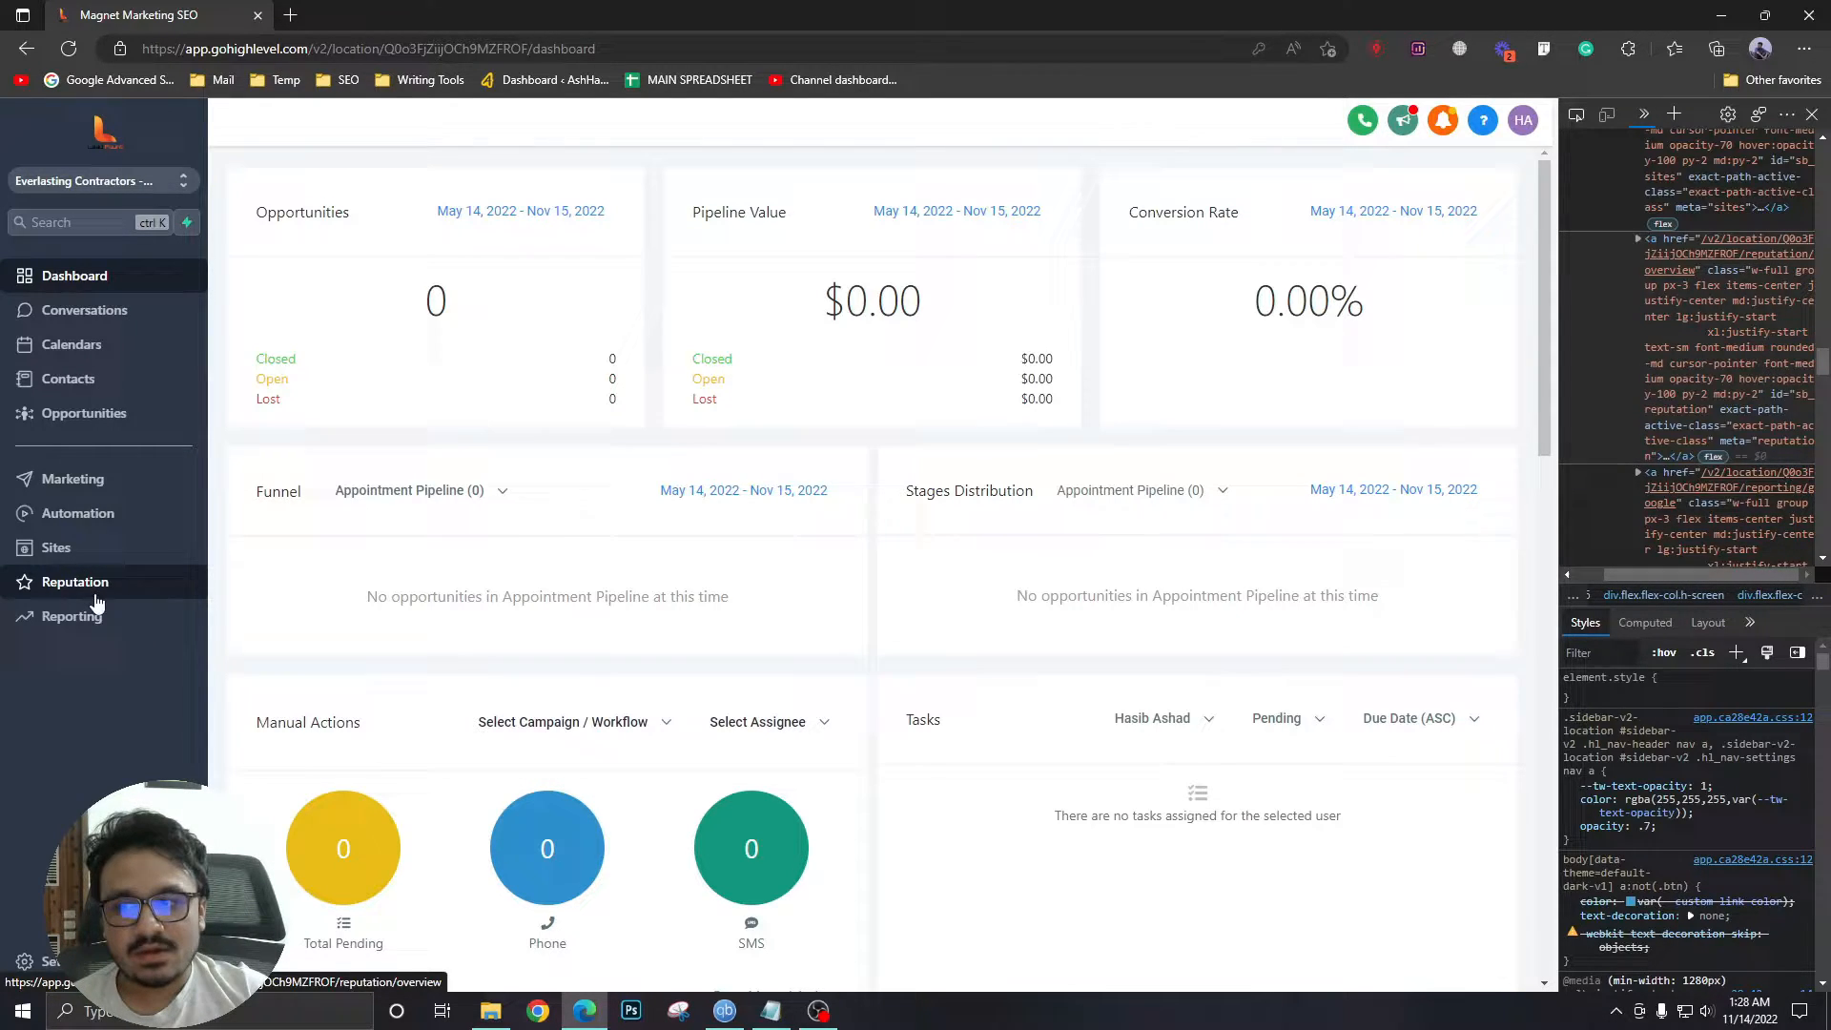
mouse_move(74, 582)
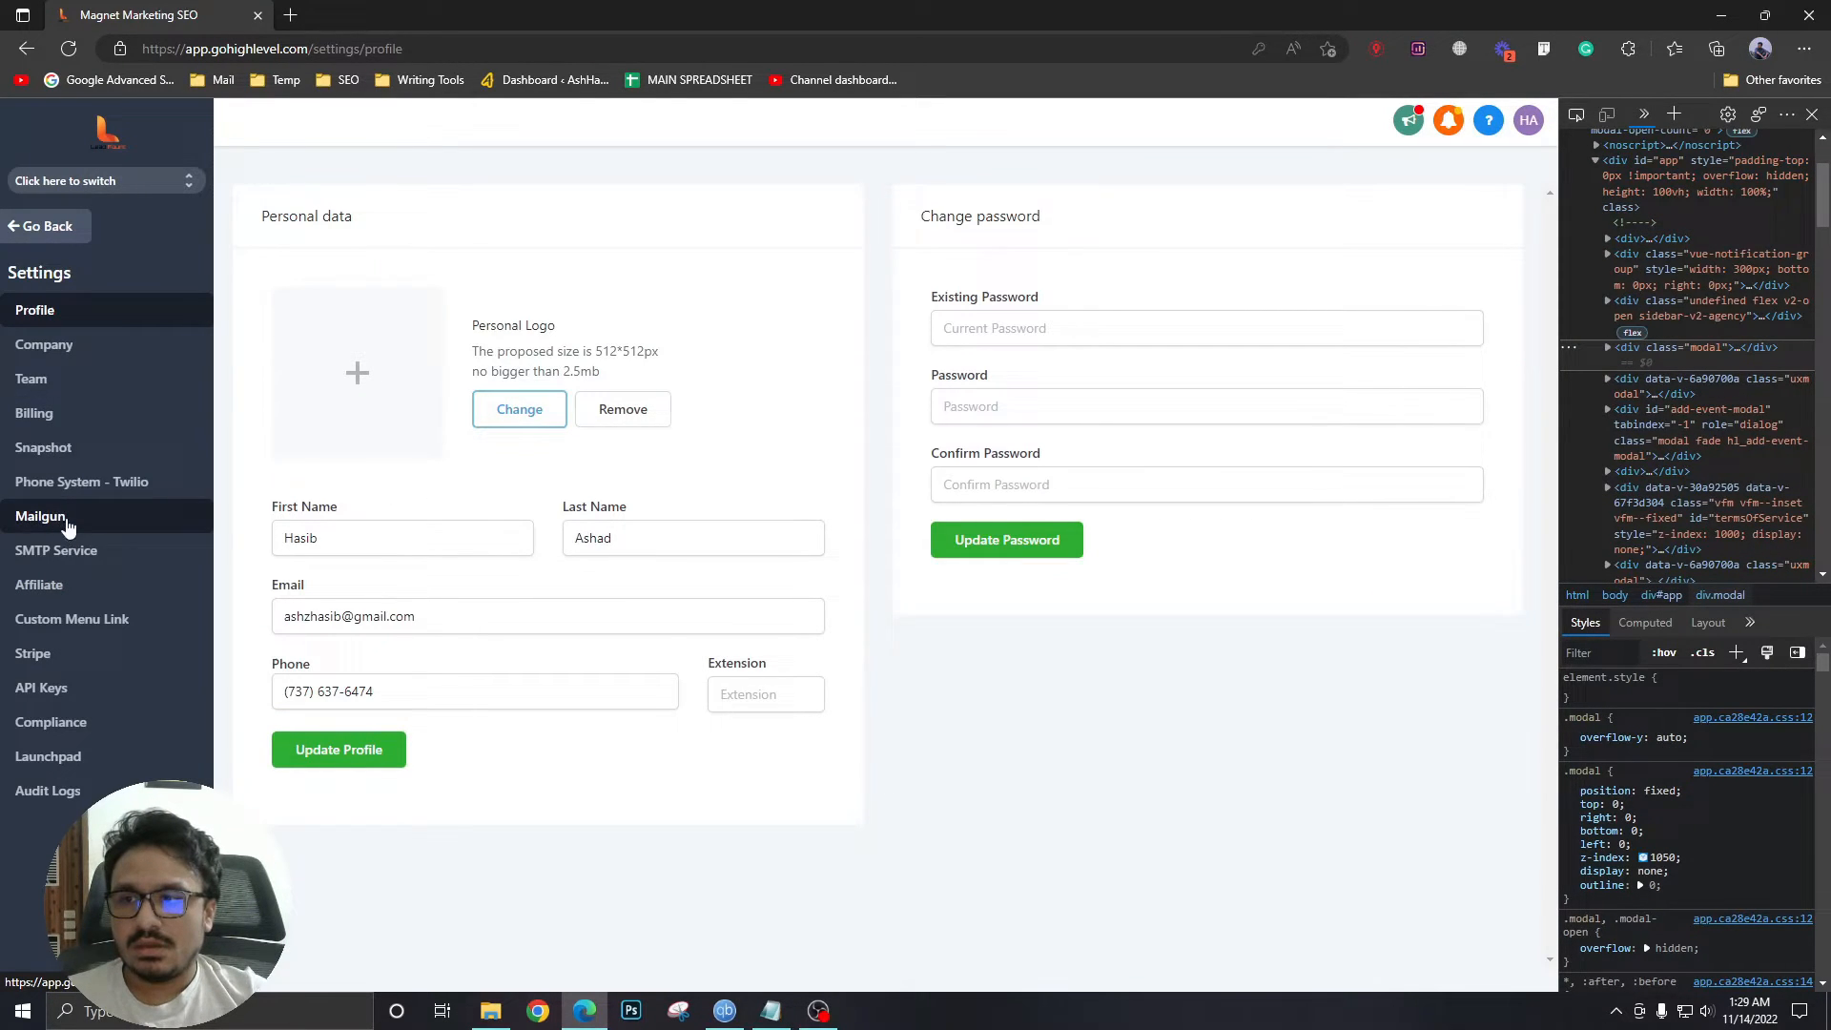
- Enter '#sb_reputation { display: none!important; }' in the Company settings Custom CSS field
click(45, 343)
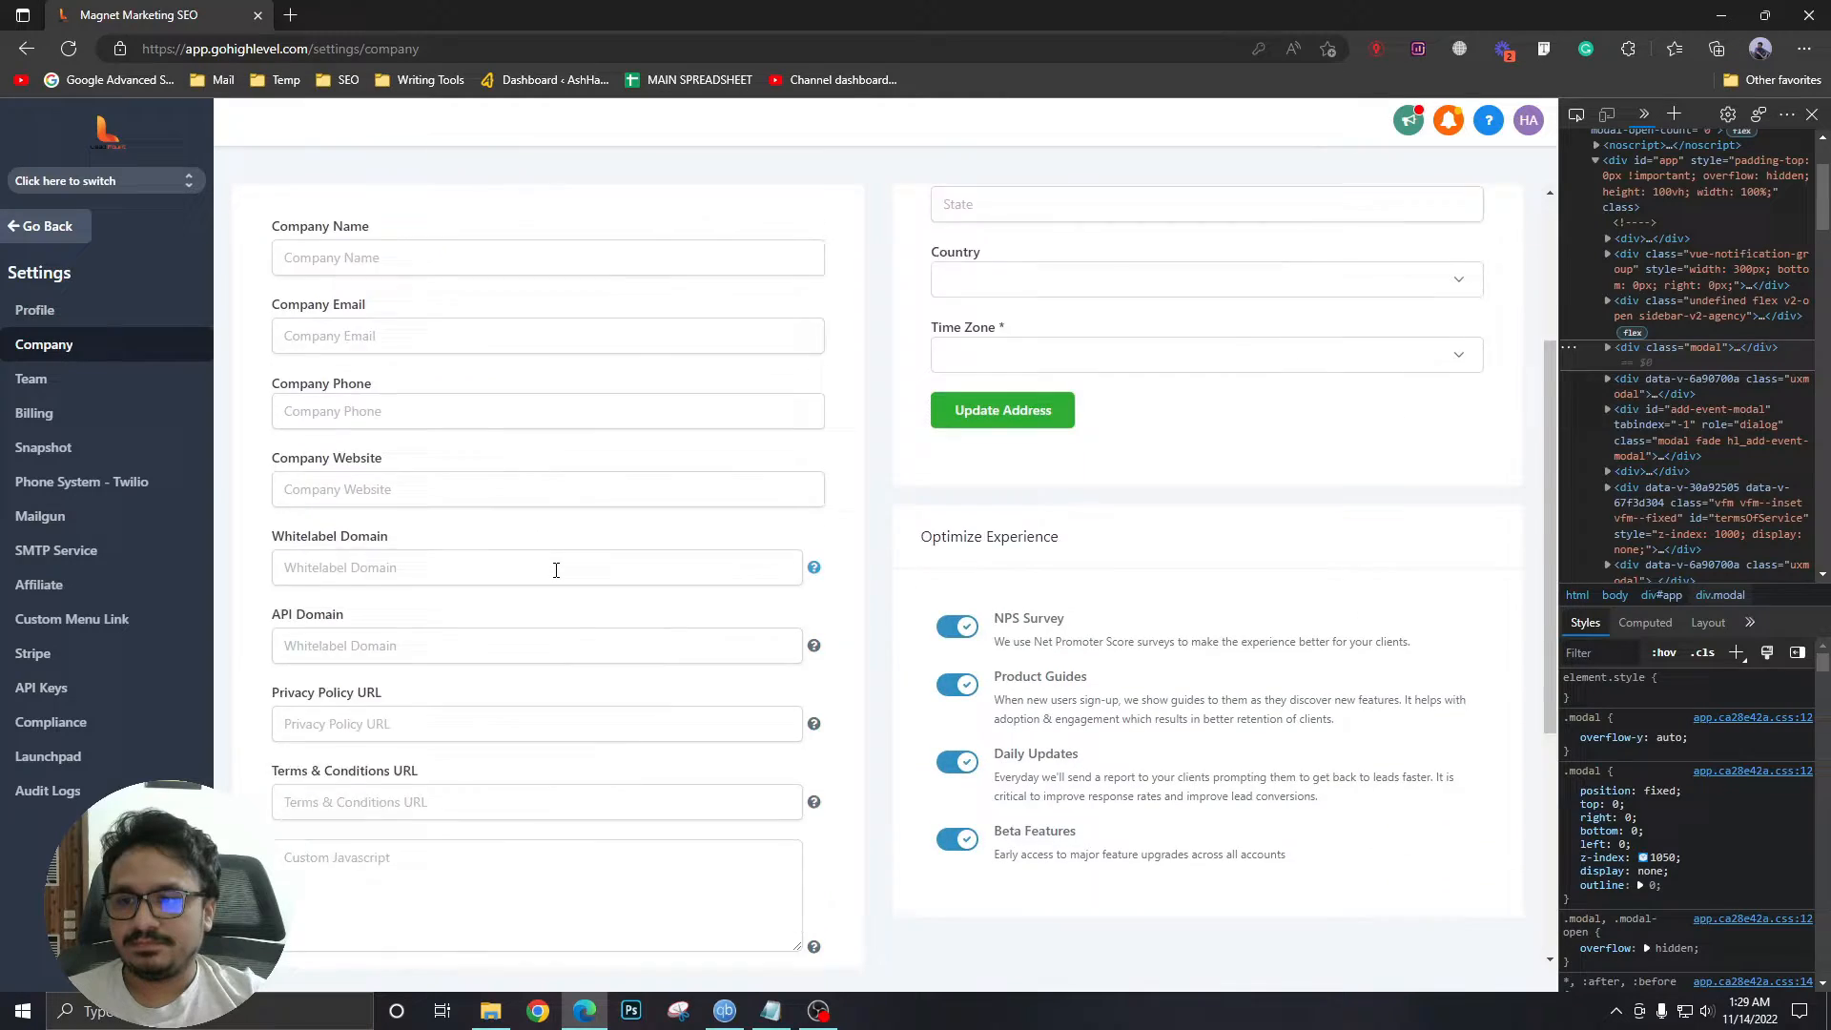
text(sb_reputation)
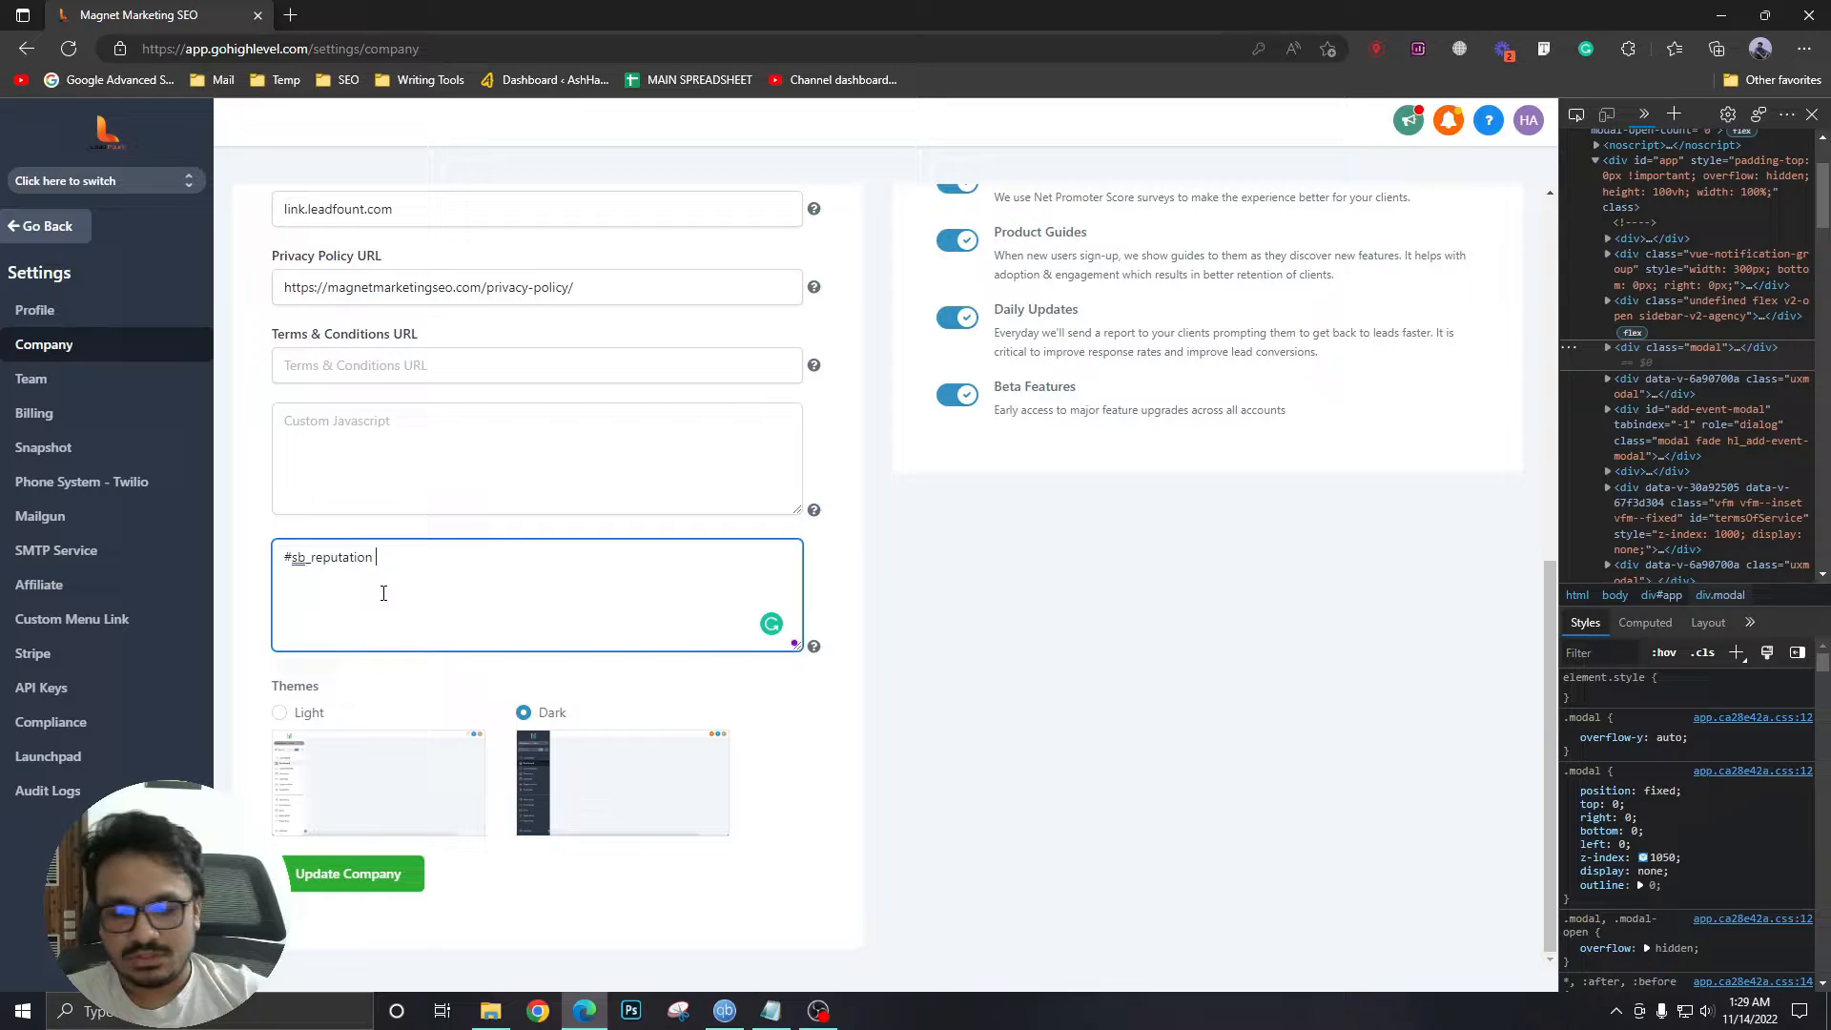
text({)
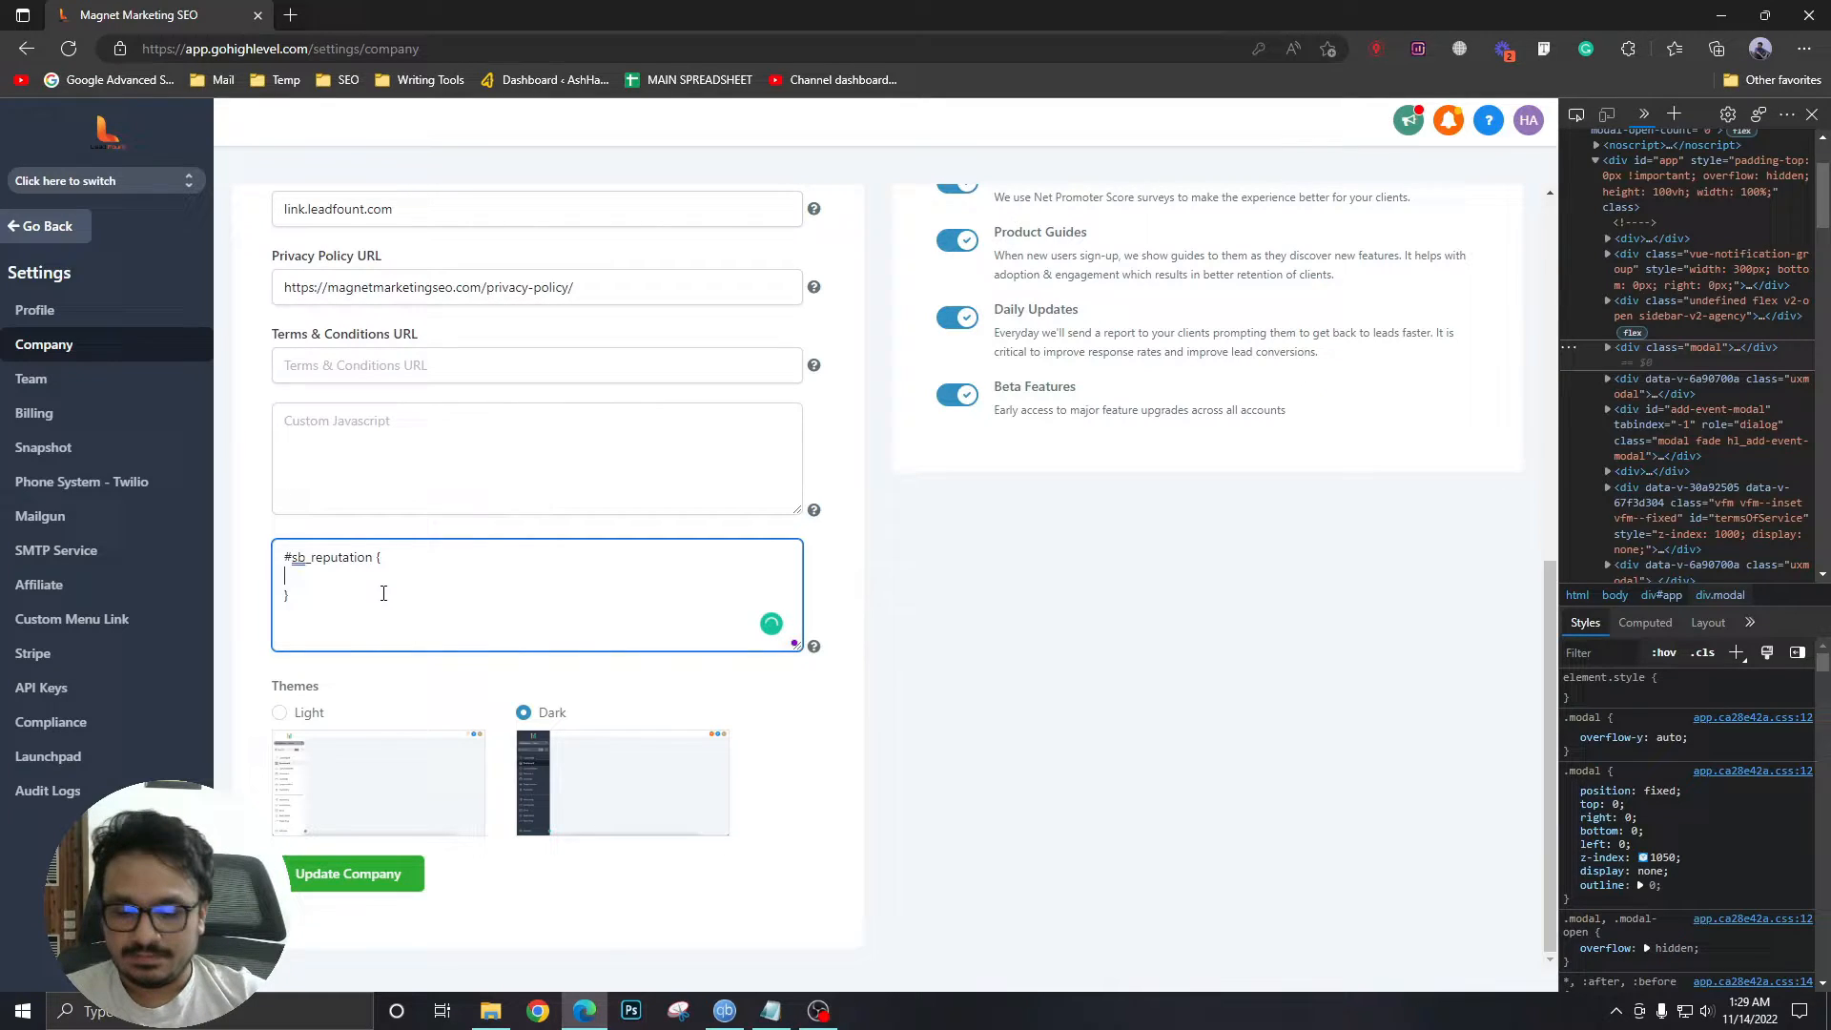
text(d)
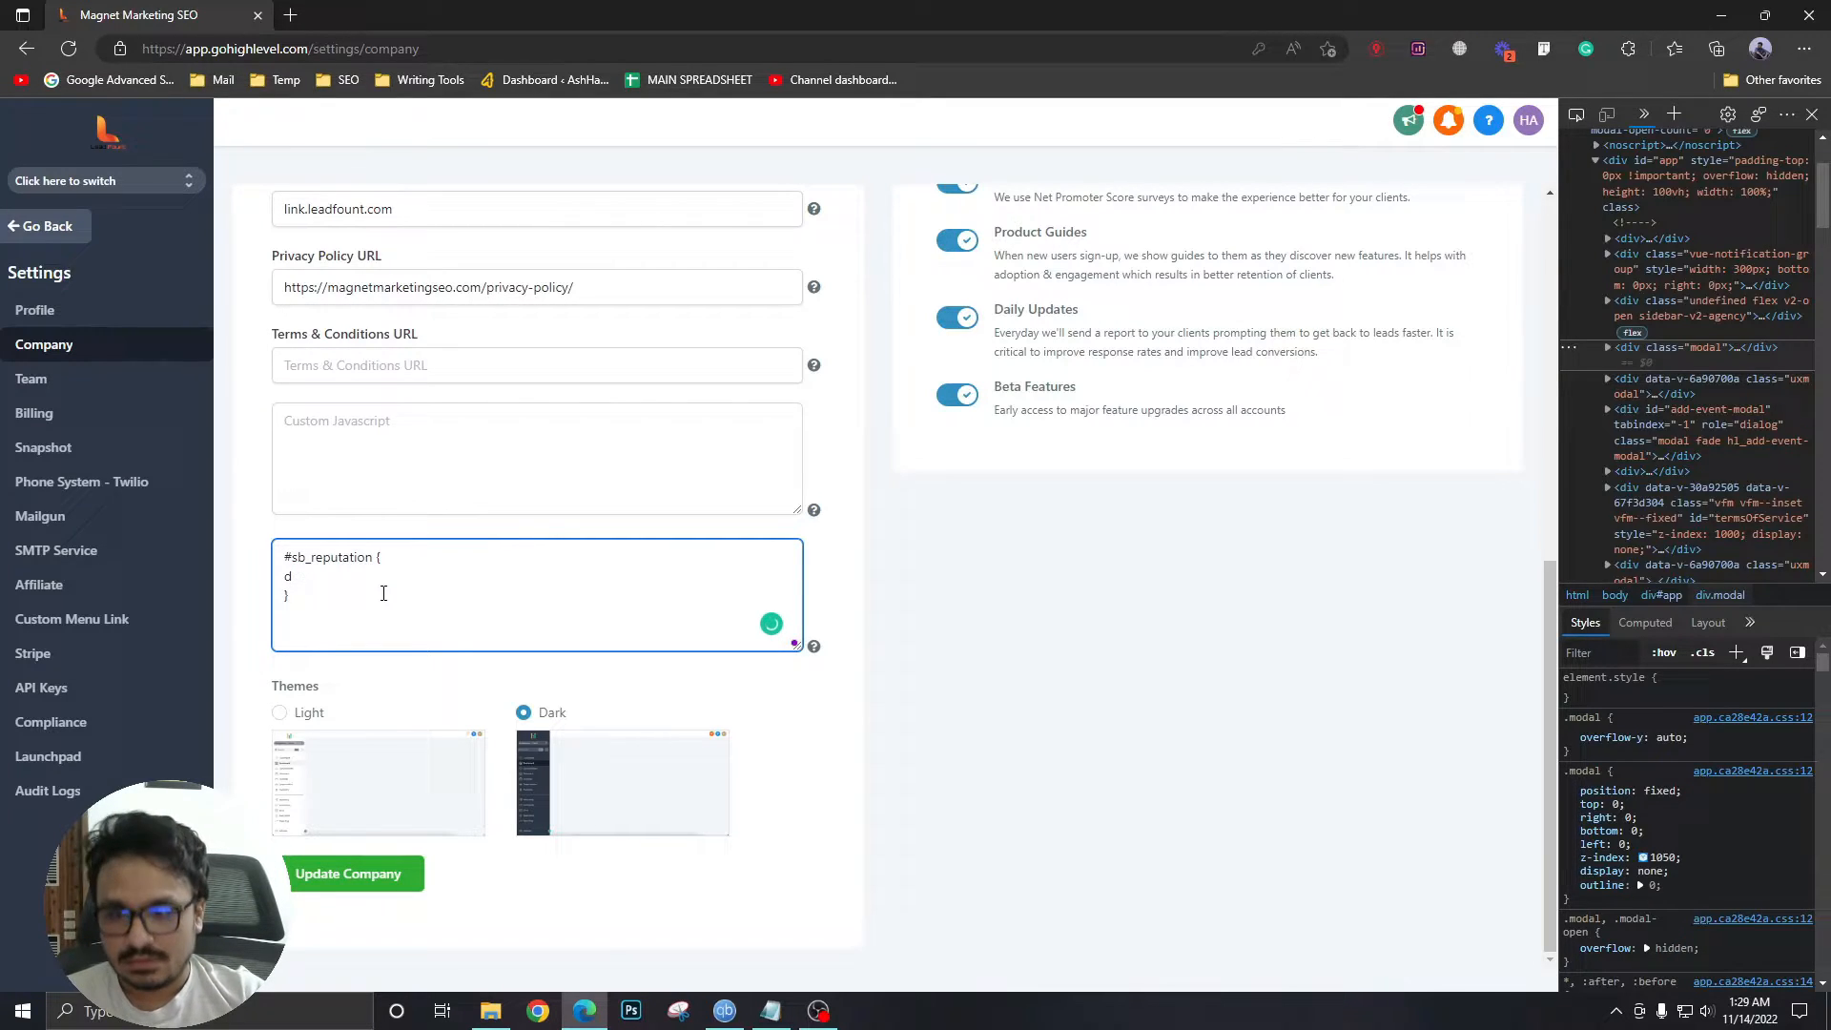
text(display:)
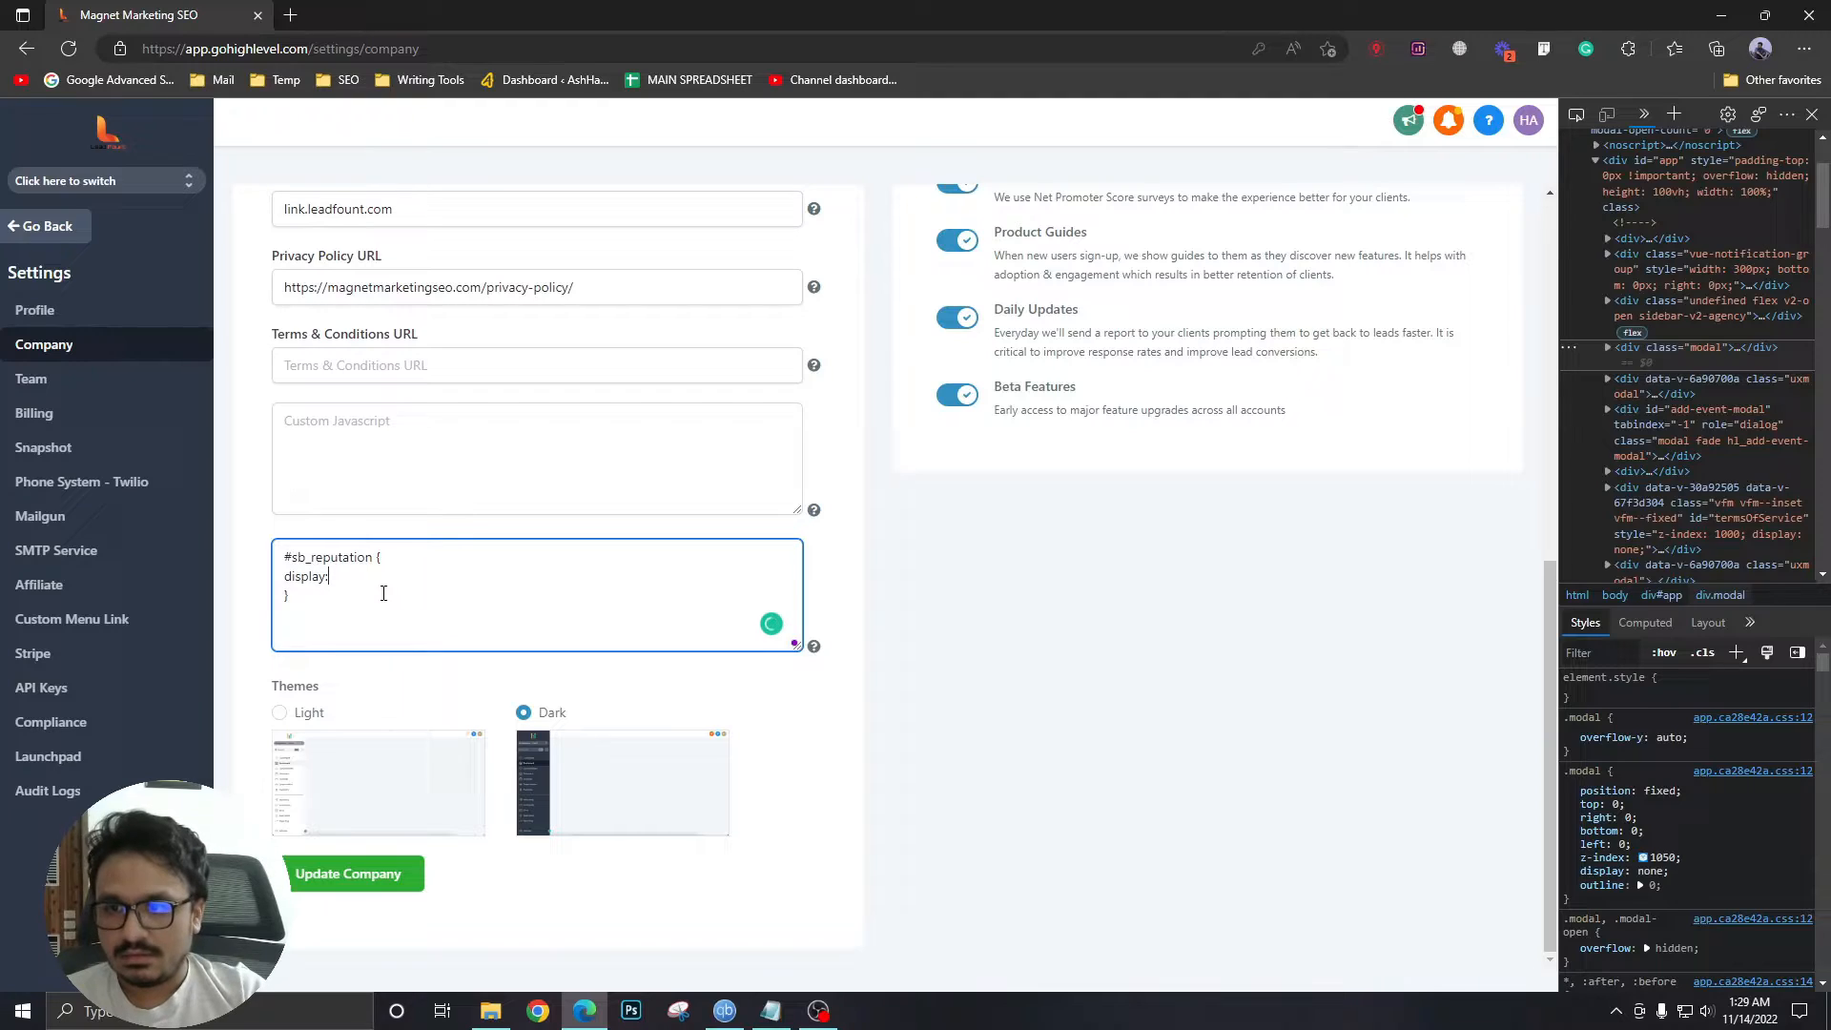
text(none)
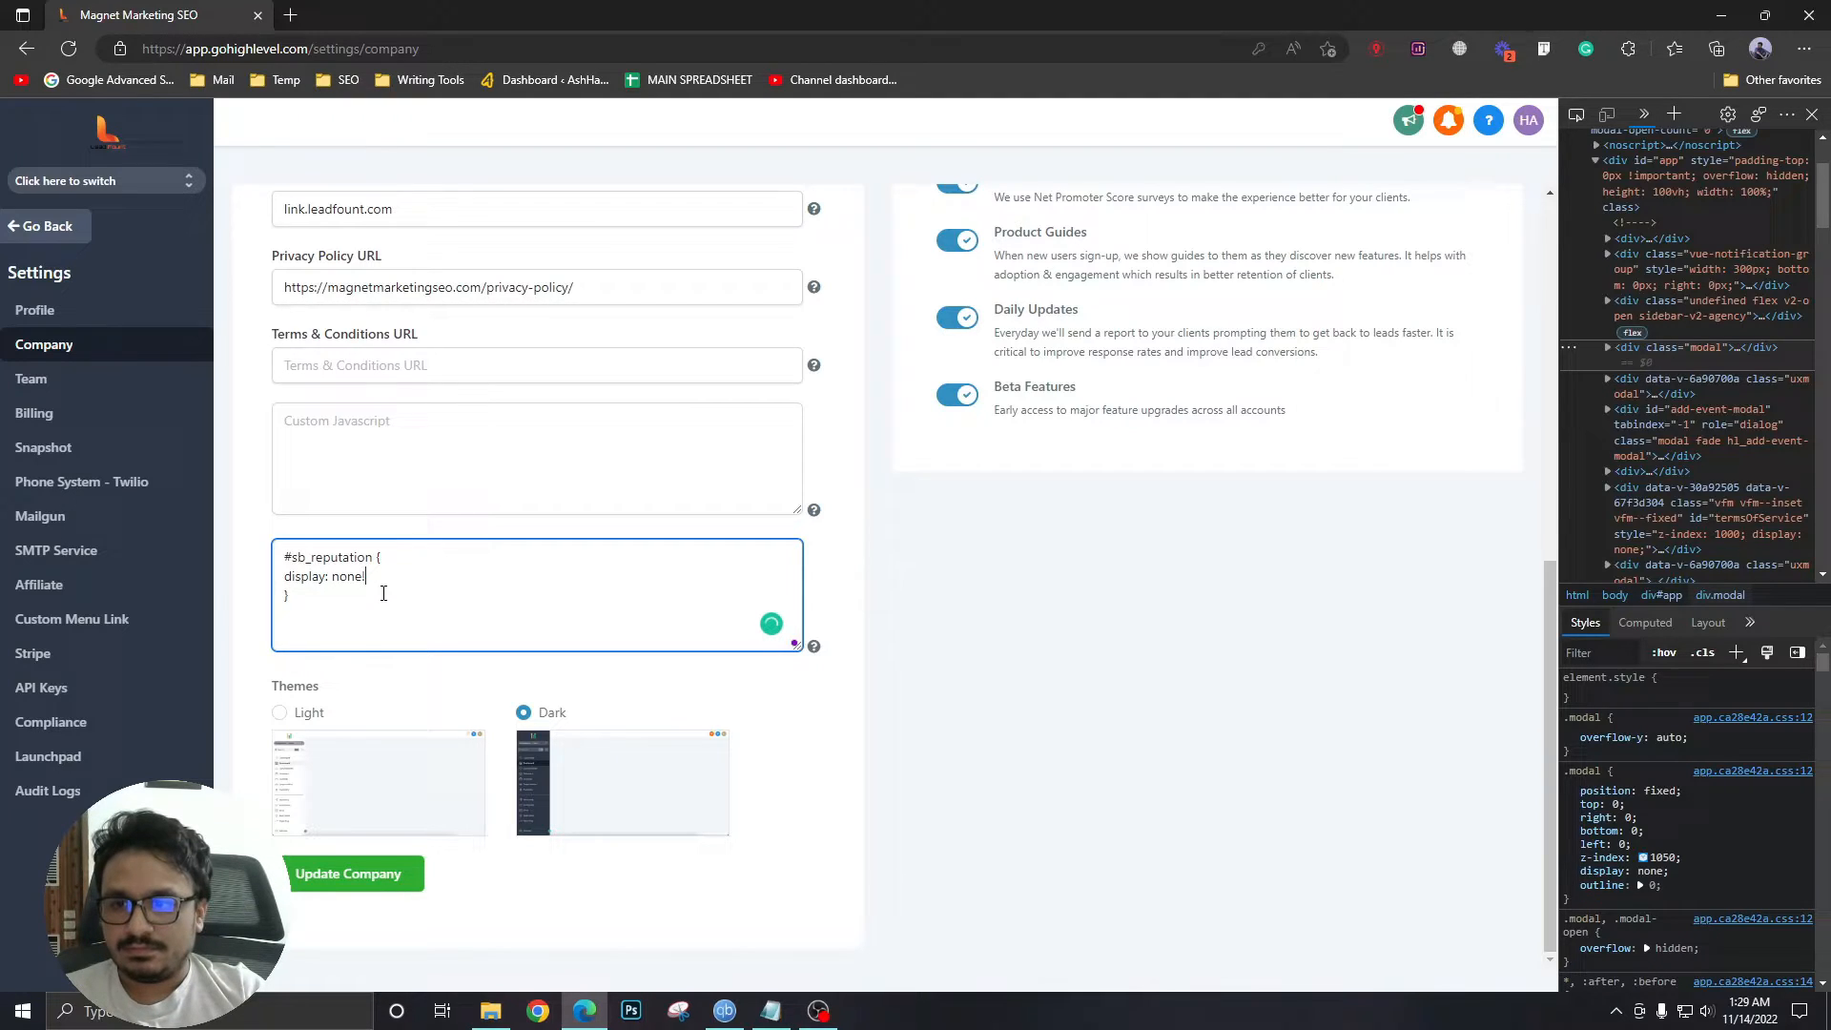
text(!important;)
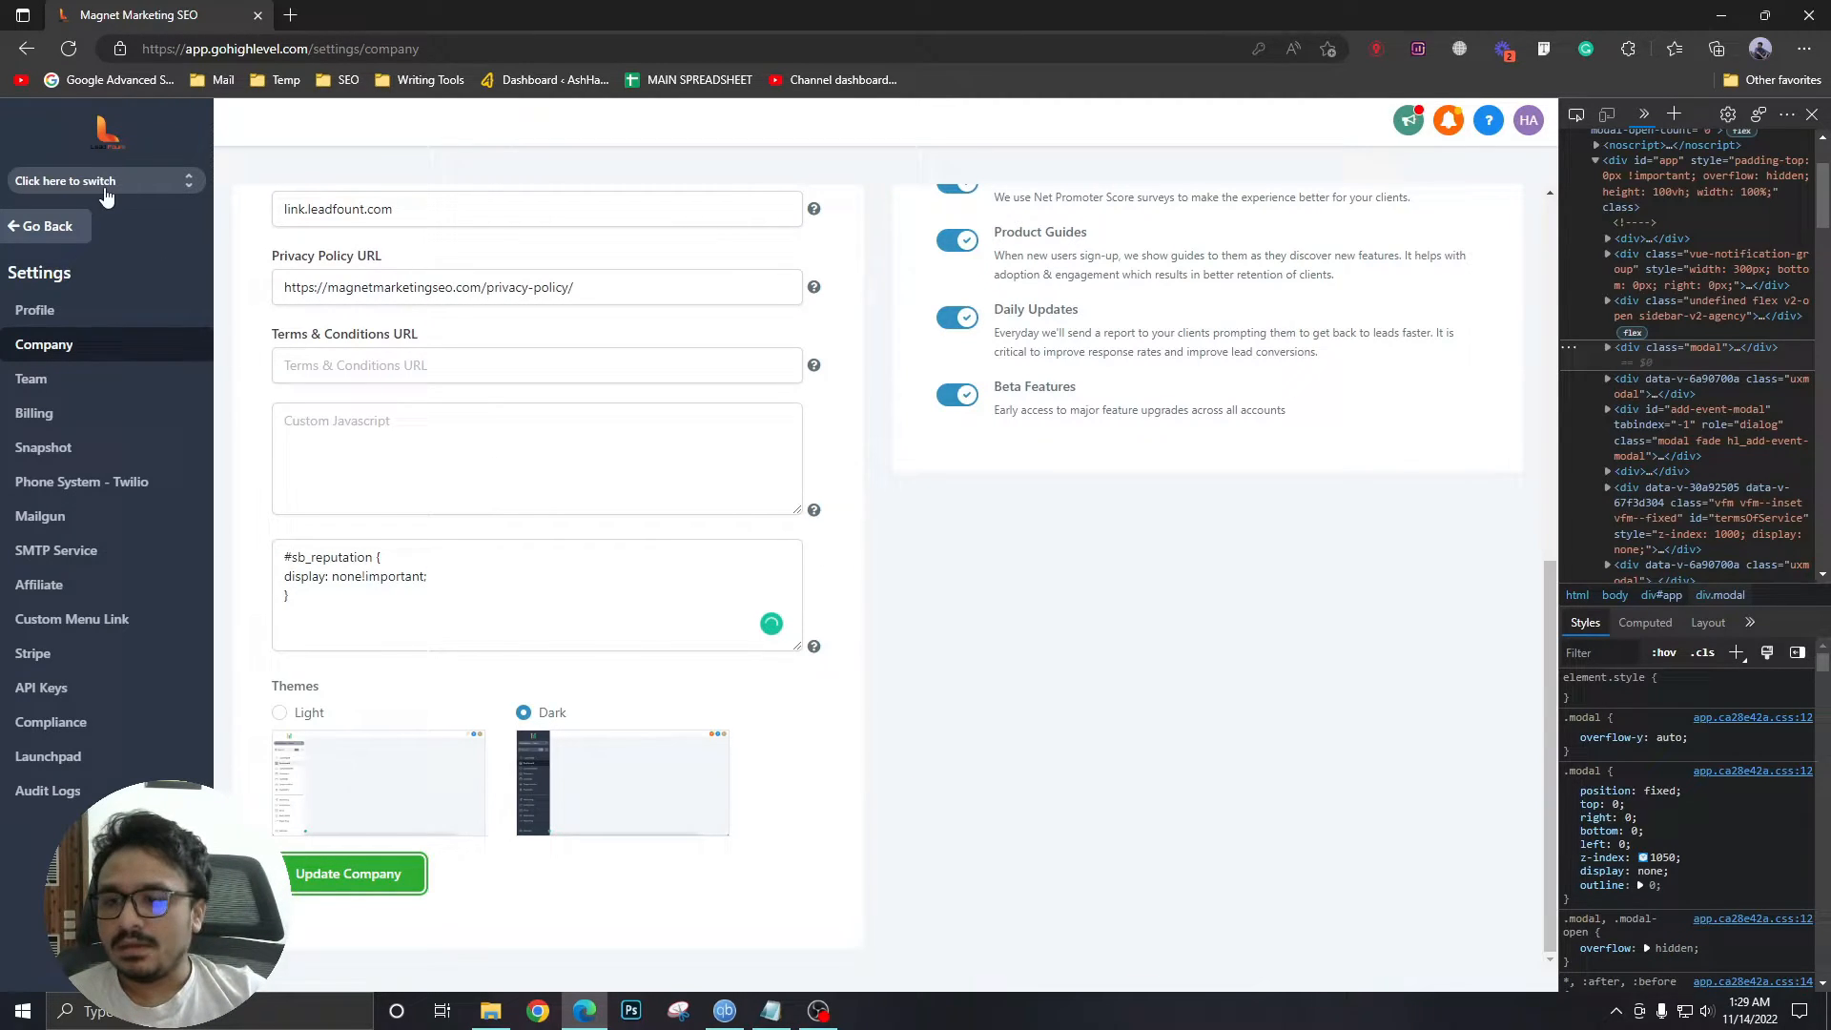
click(88, 181)
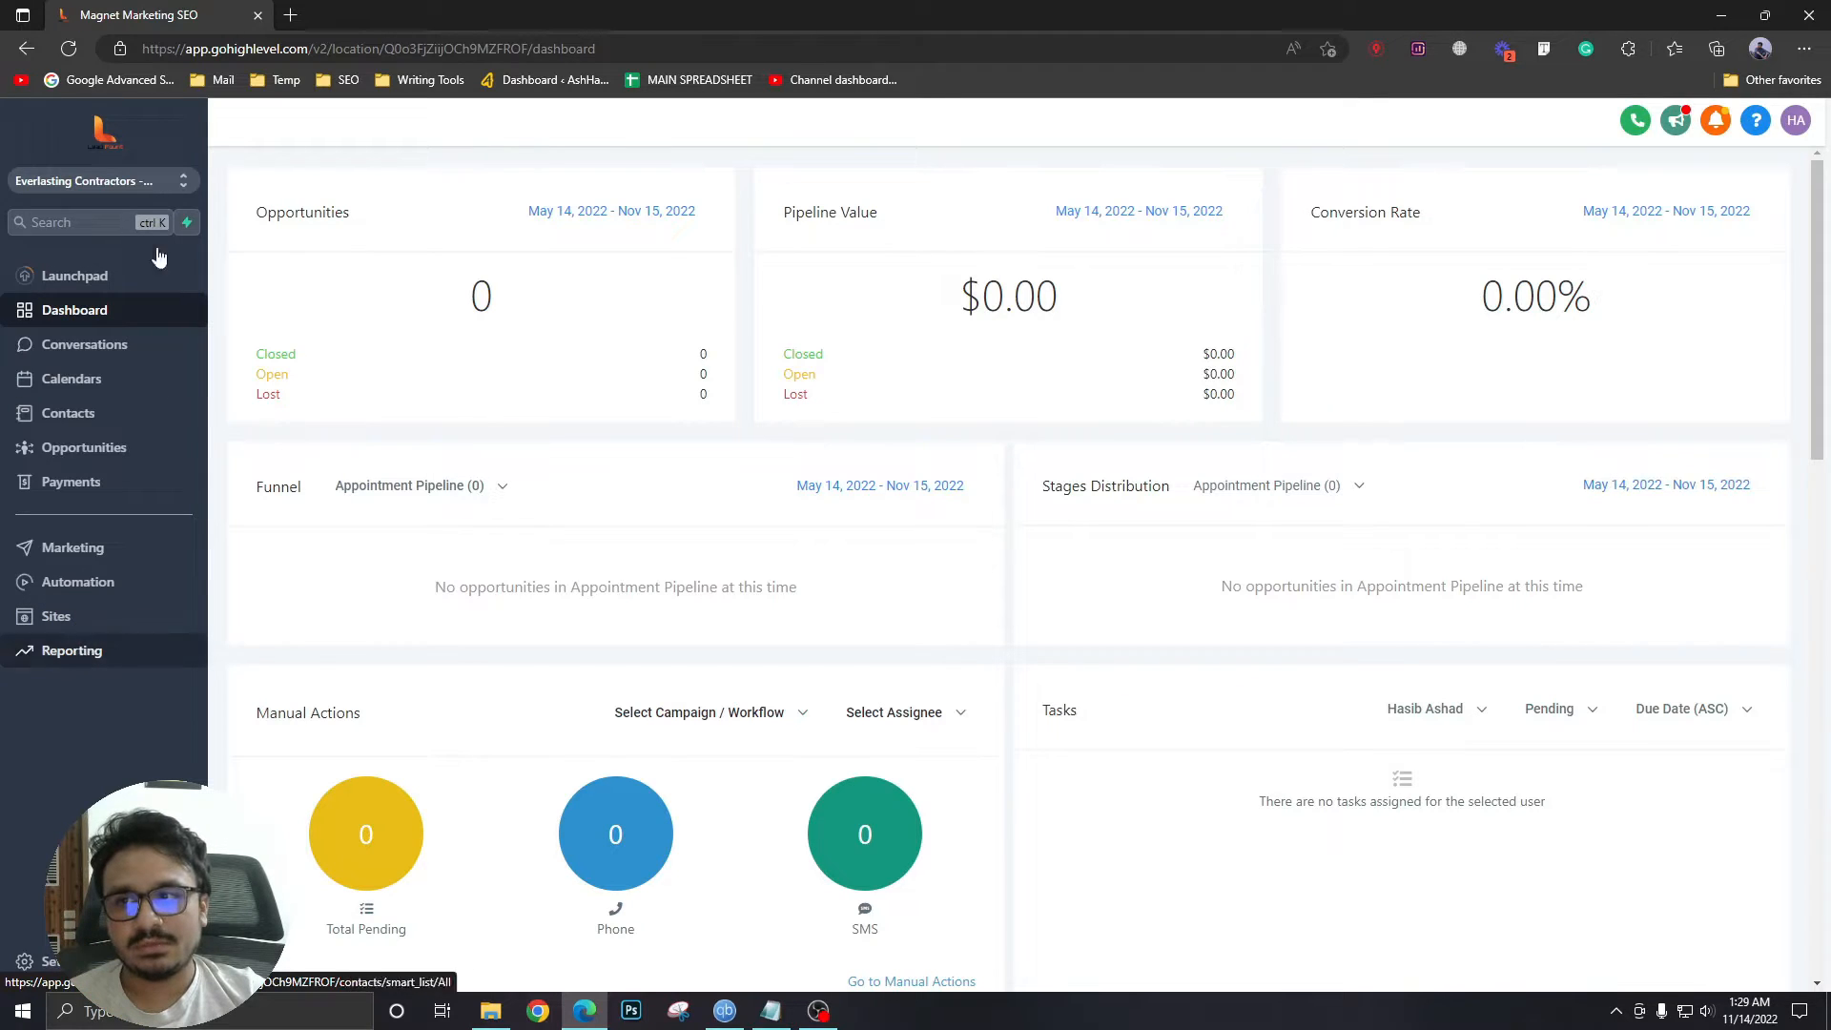
- Switch to another sub-account and dismiss the expired Google integration notice
click(93, 180)
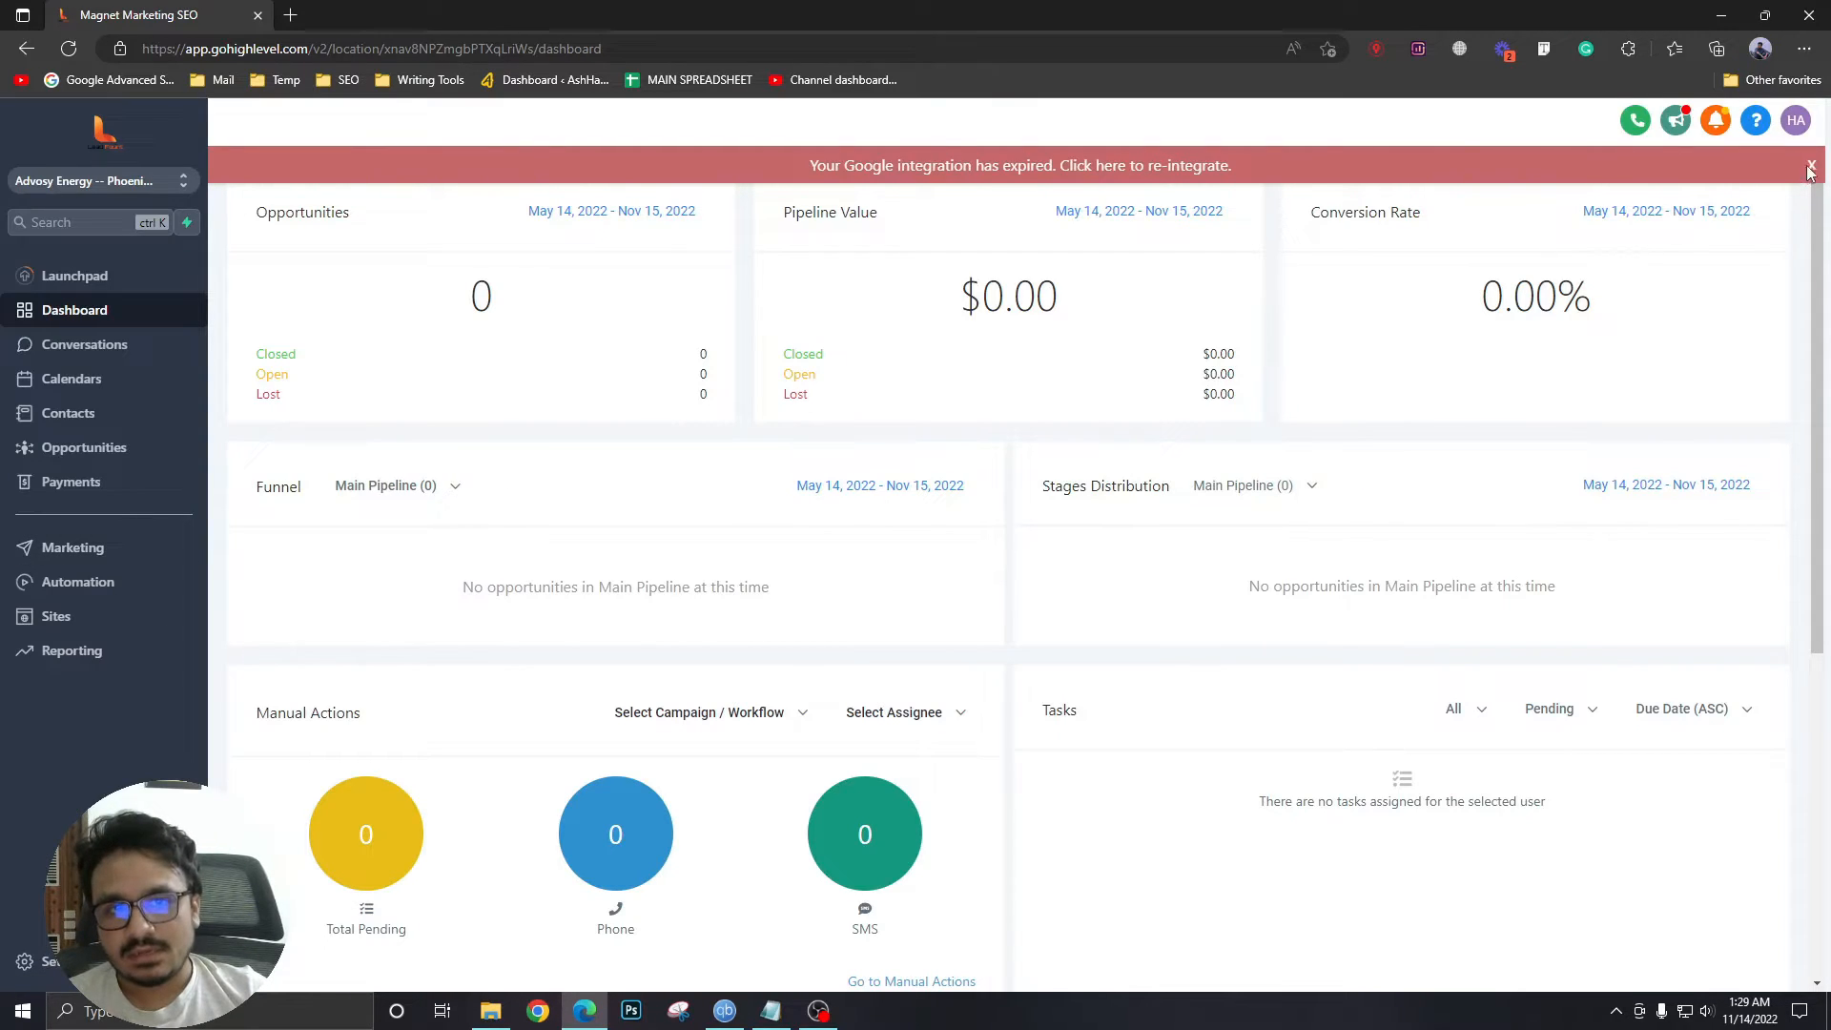
click(1808, 165)
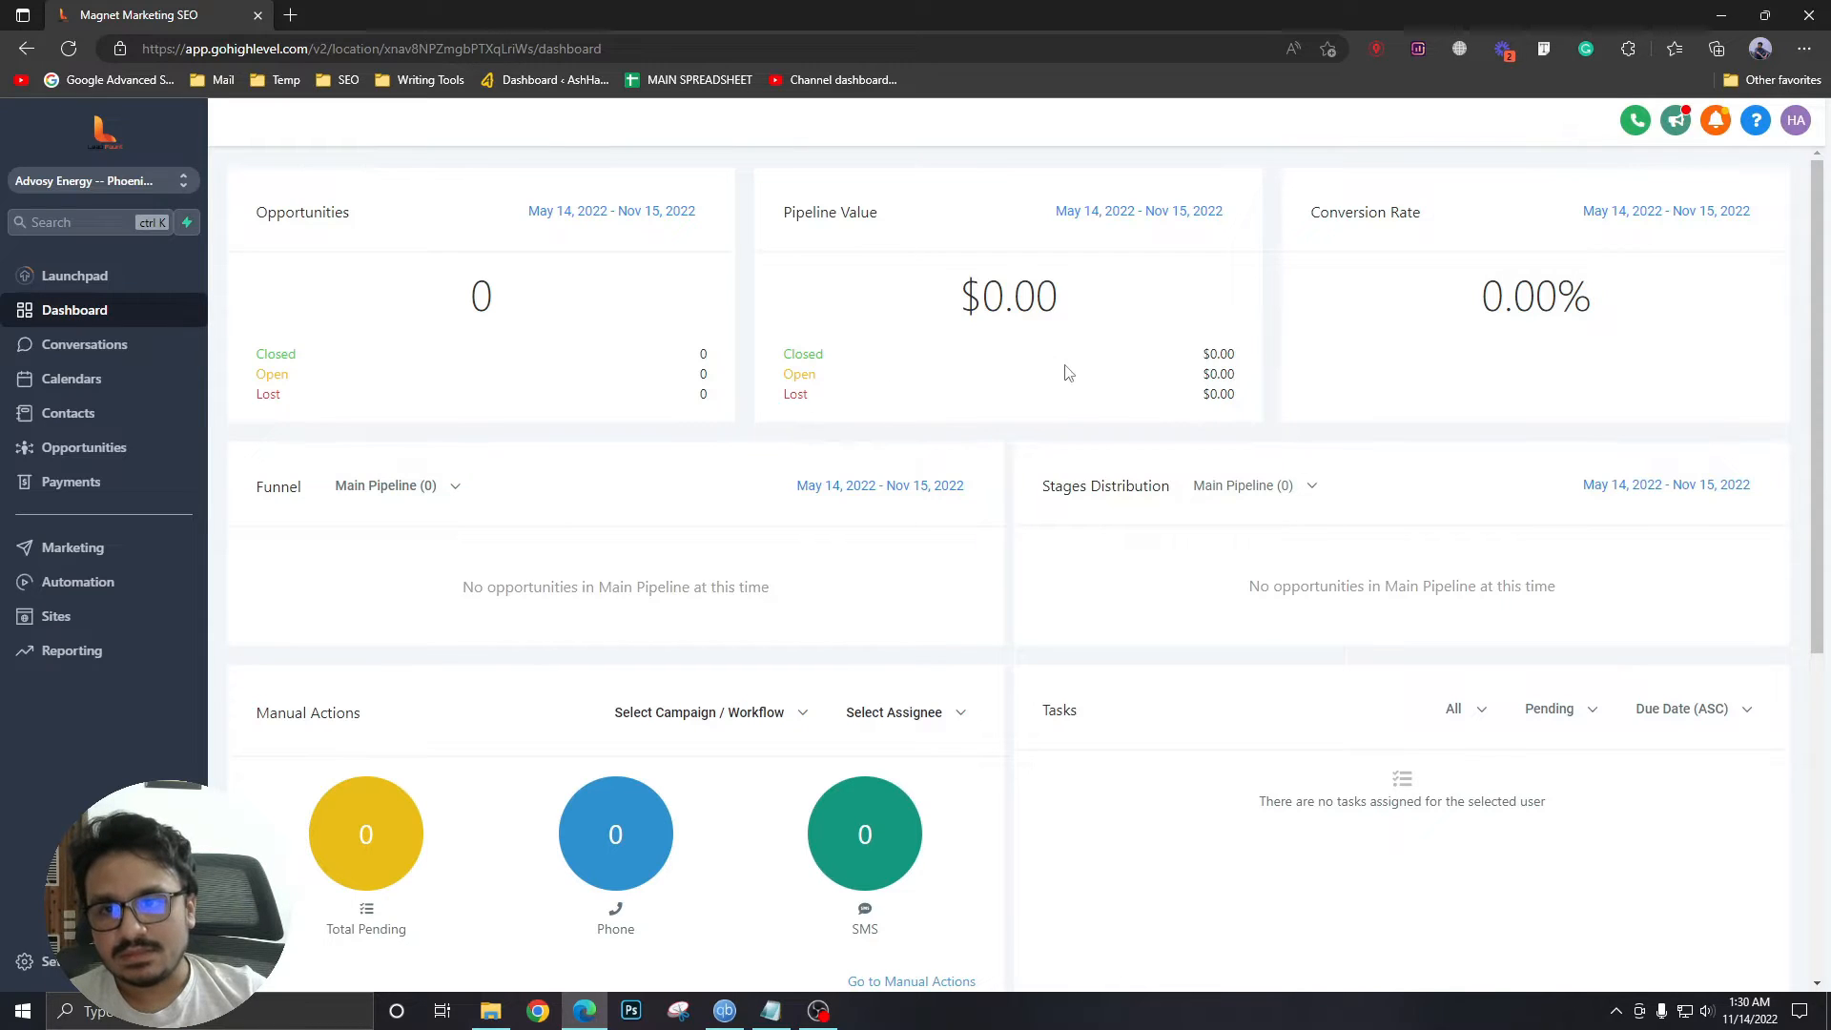
- Inspect the sub-account sidebar markup to confirm the Reputation link is hidden
key(F12)
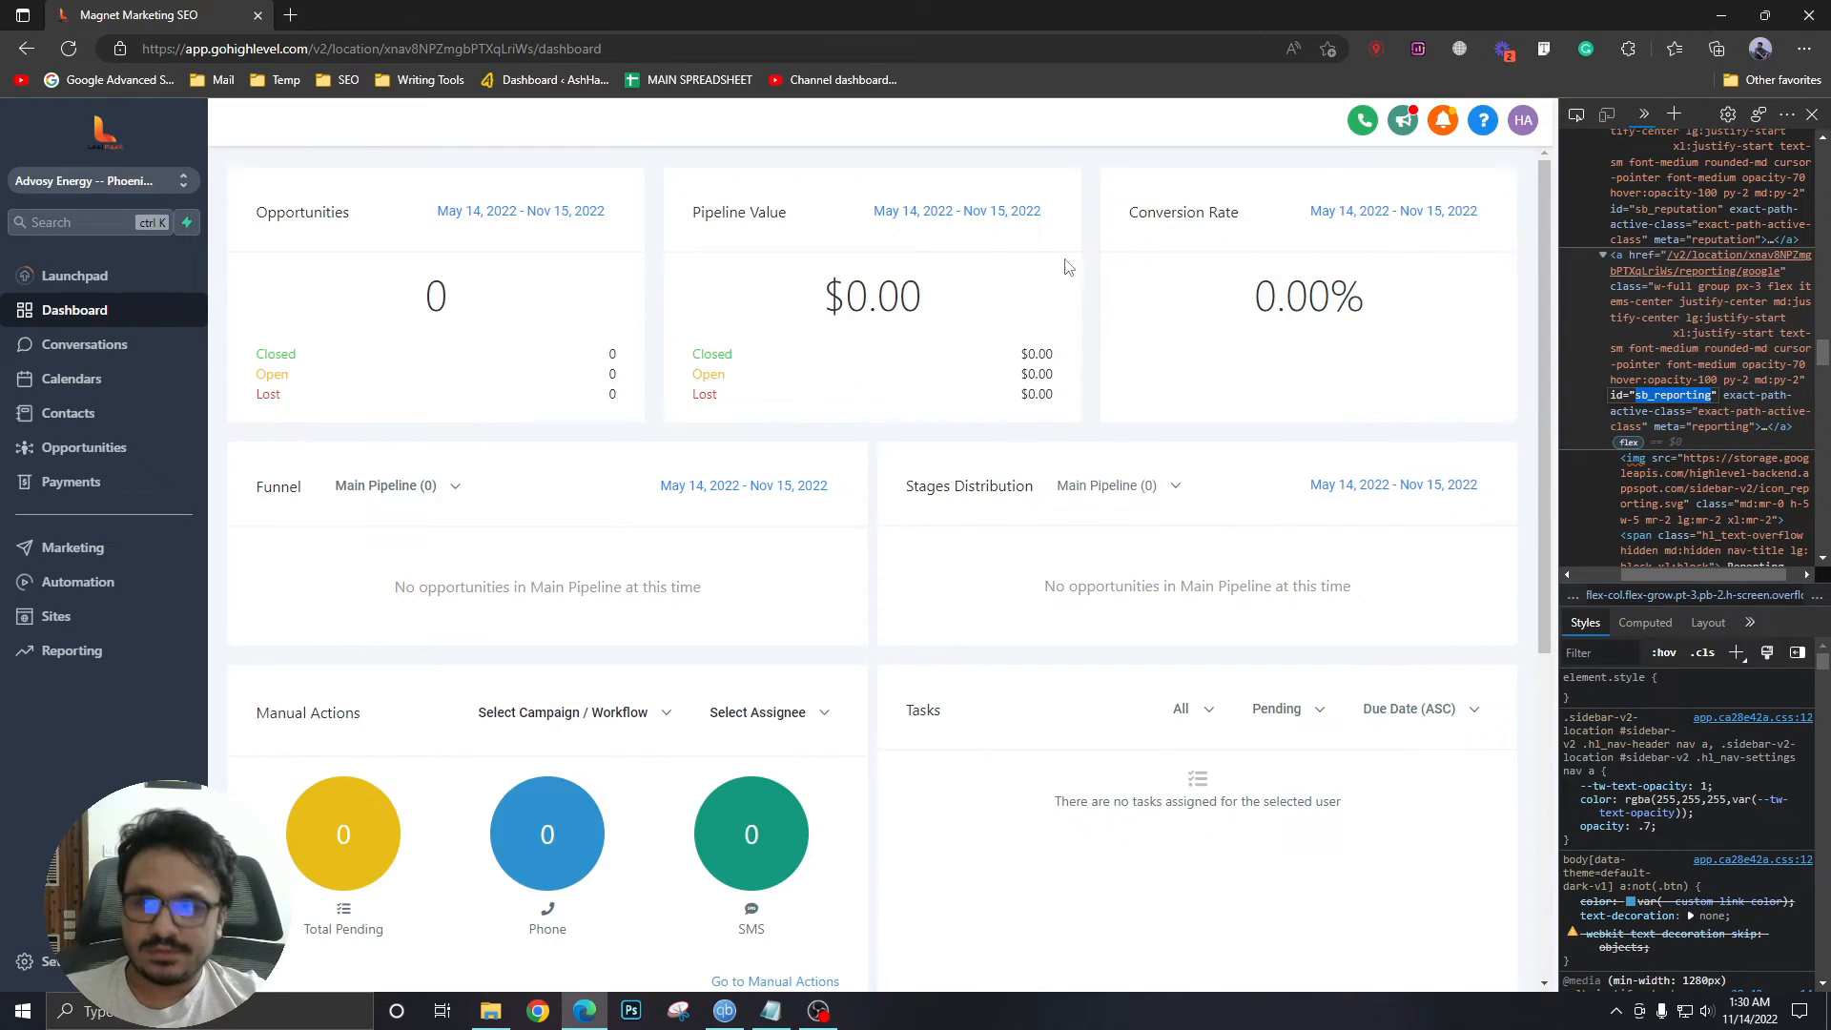
mouse_move(490, 323)
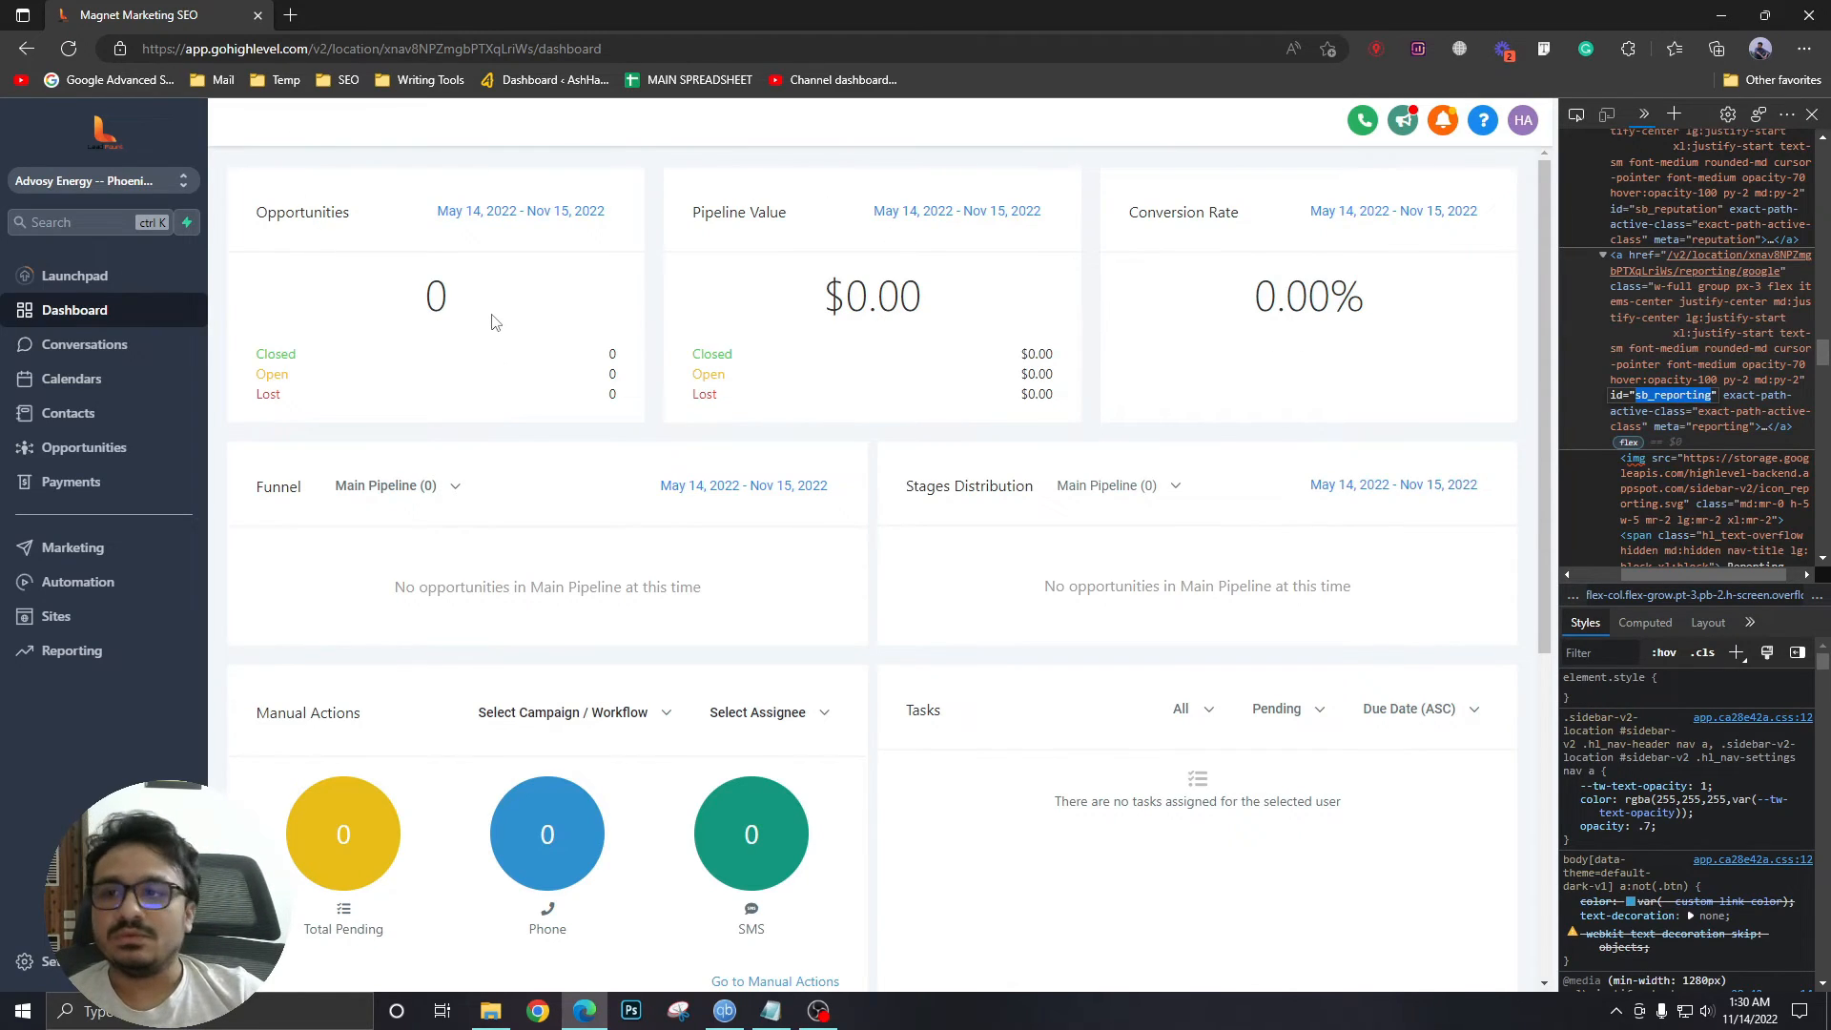